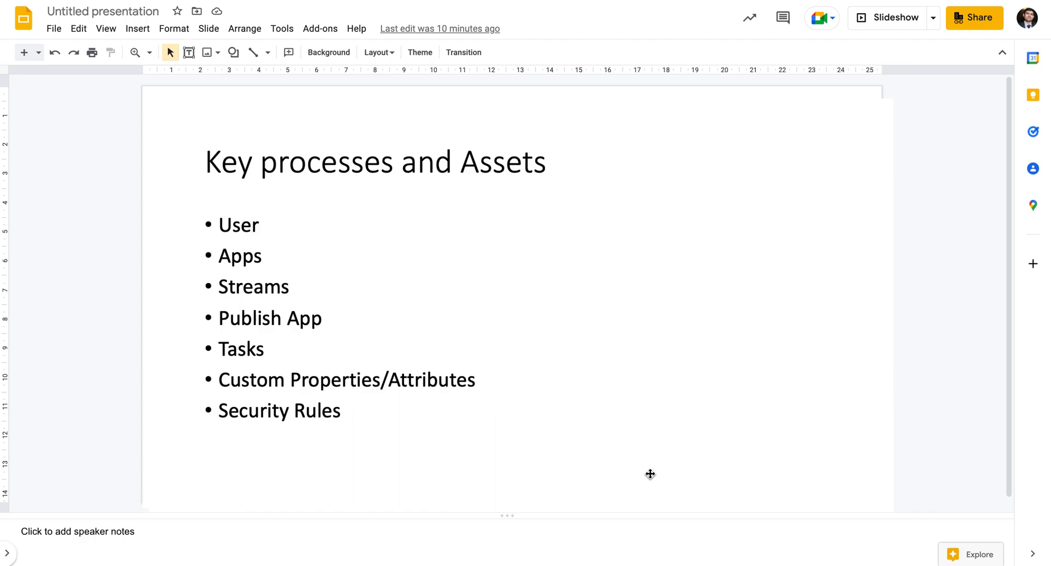
pyautogui.moveTo(244, 231)
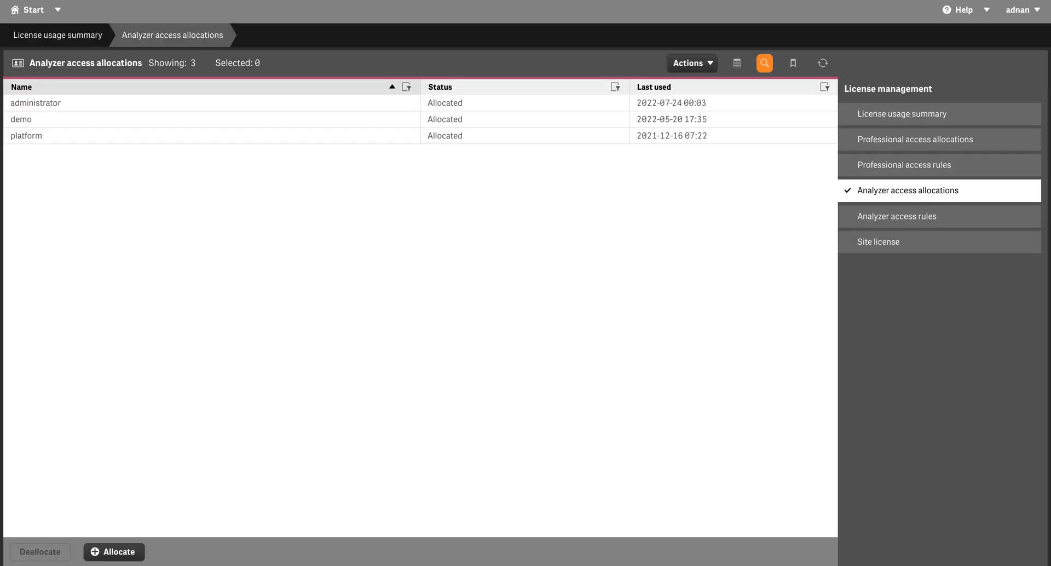
# Advance the presentation to the Three Main Components slide on users, apps and streams
pyautogui.click(32, 10)
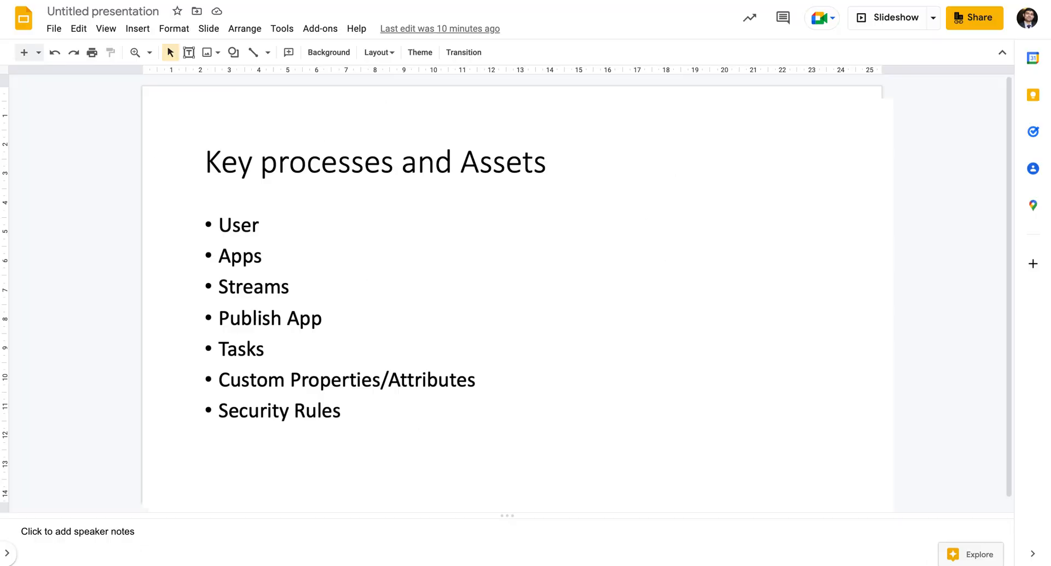
pyautogui.moveTo(278, 271)
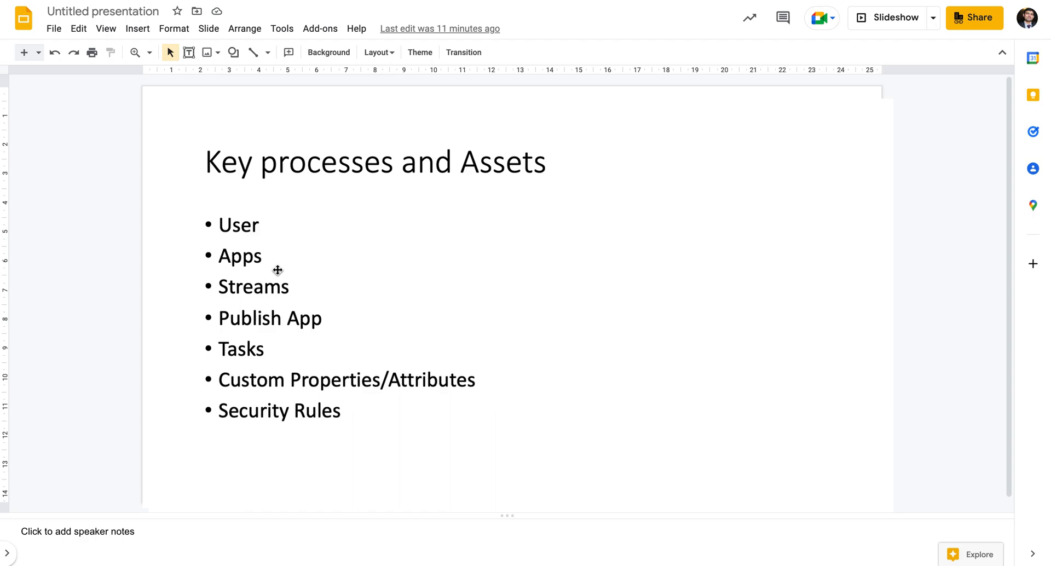
pyautogui.moveTo(224, 231)
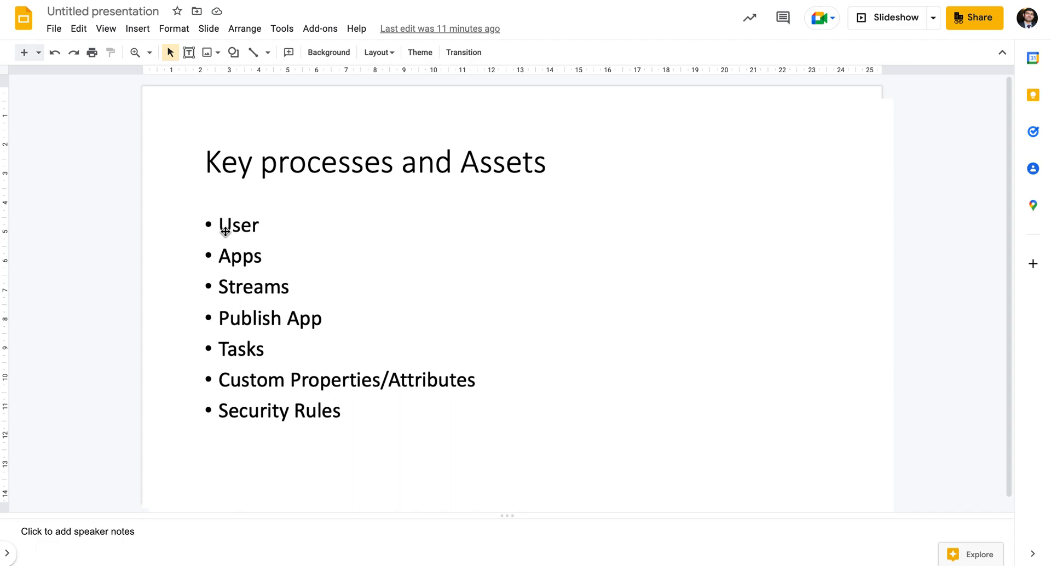
pyautogui.moveTo(246, 261)
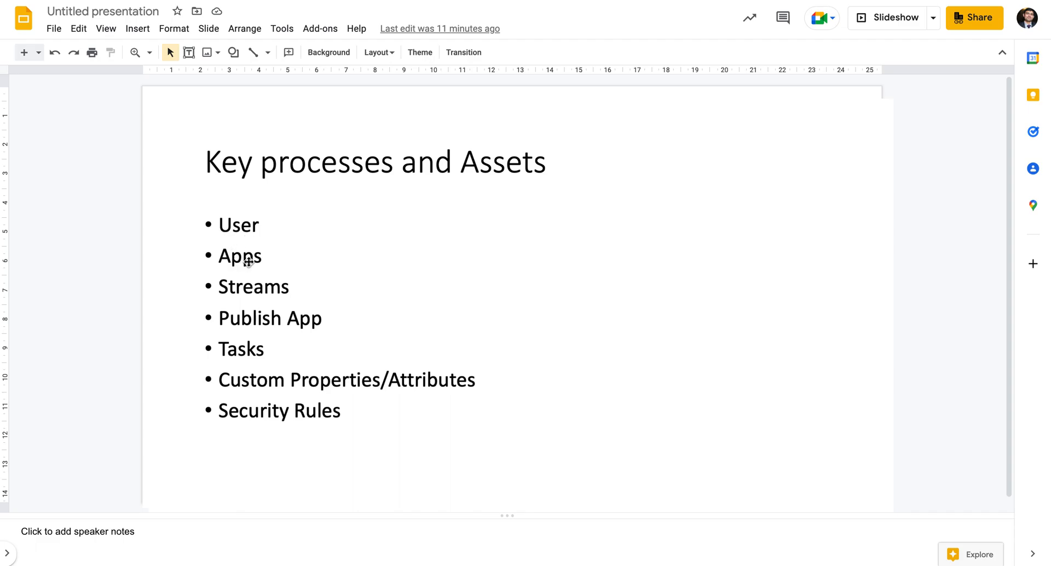
pyautogui.moveTo(288, 301)
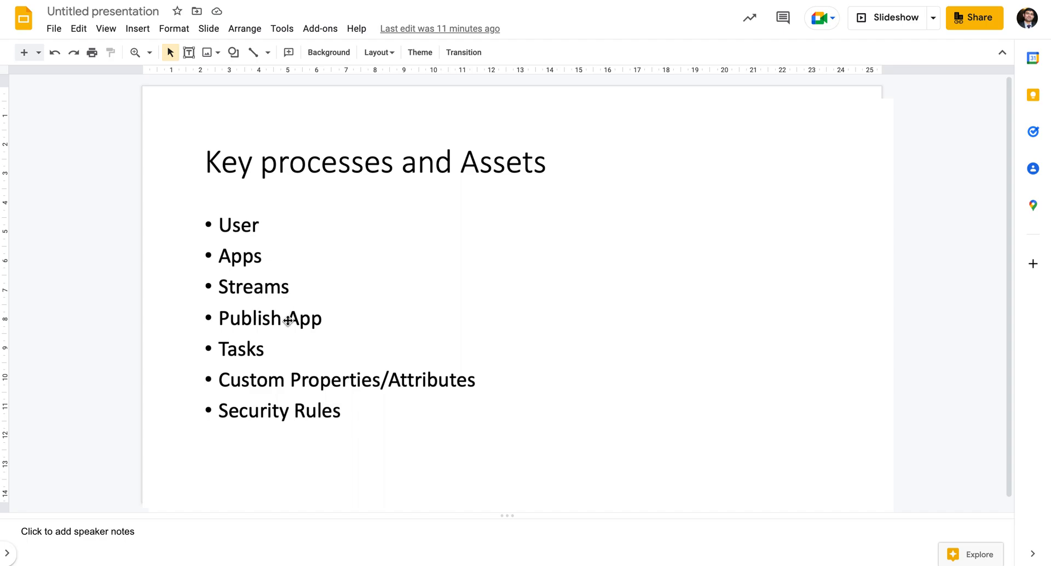
pyautogui.moveTo(313, 333)
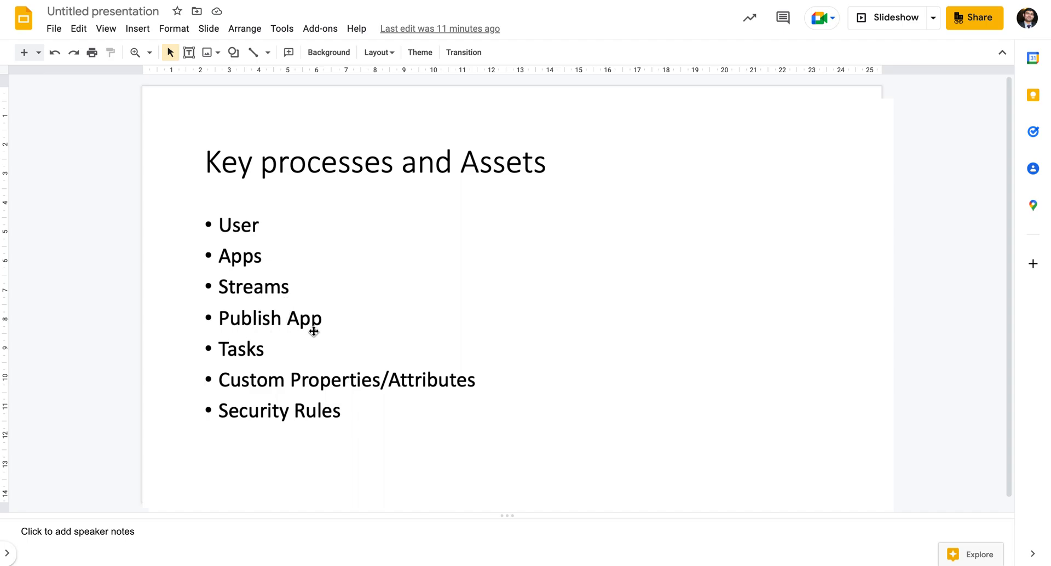
pyautogui.moveTo(273, 344)
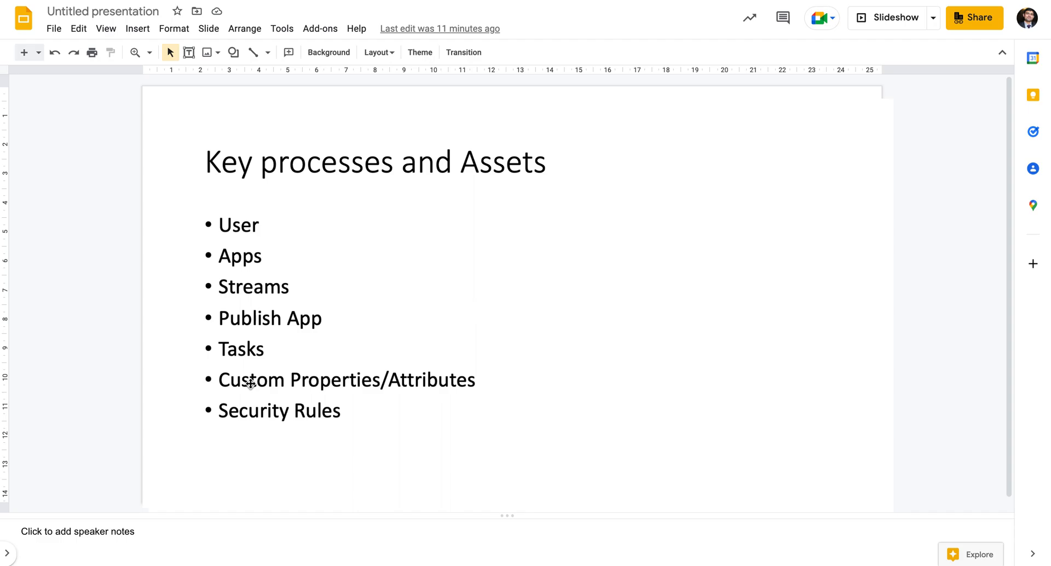
pyautogui.moveTo(274, 392)
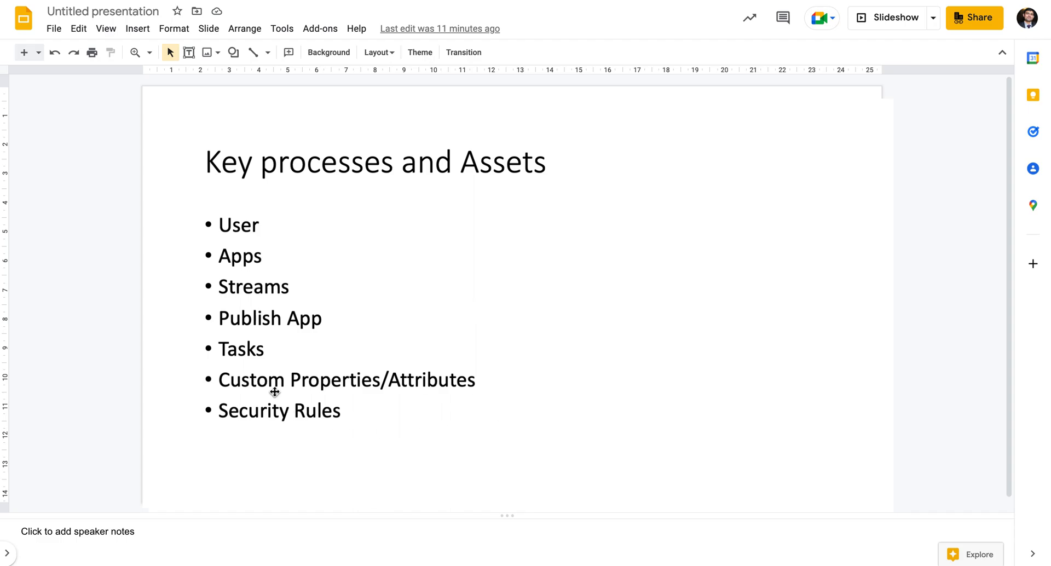
pyautogui.moveTo(226, 389)
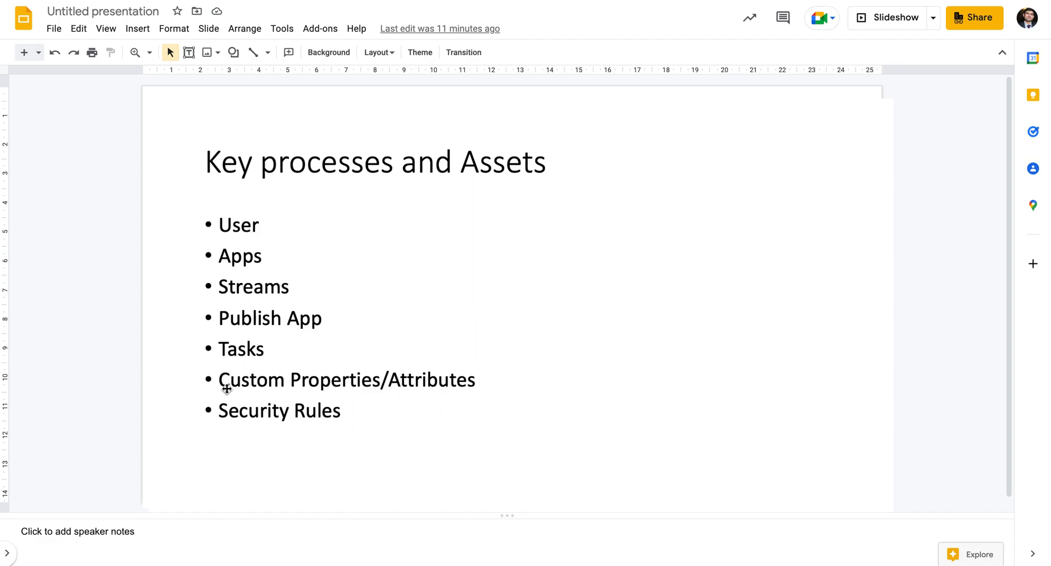
pyautogui.moveTo(171, 403)
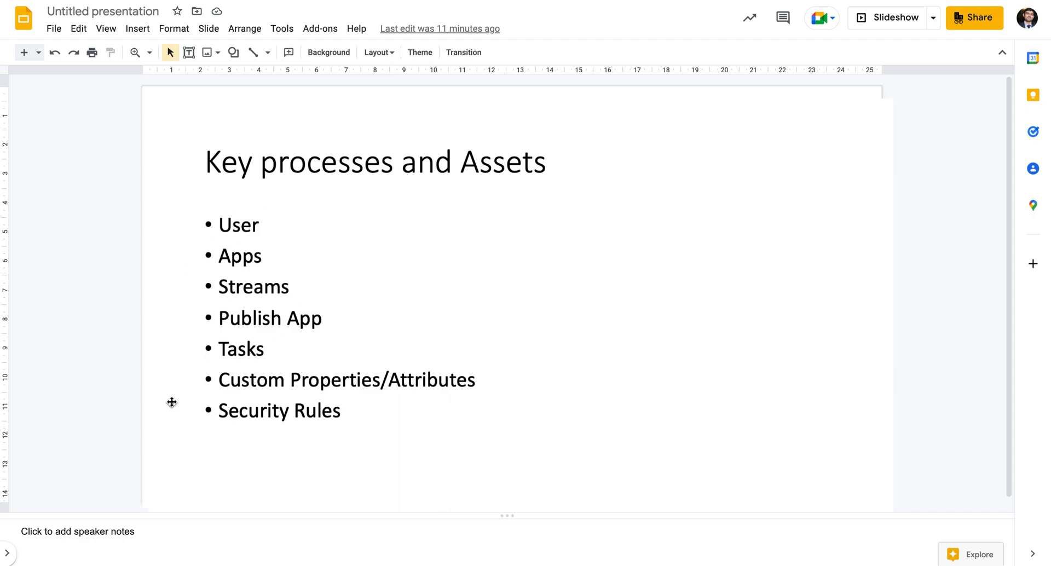
pyautogui.moveTo(187, 316)
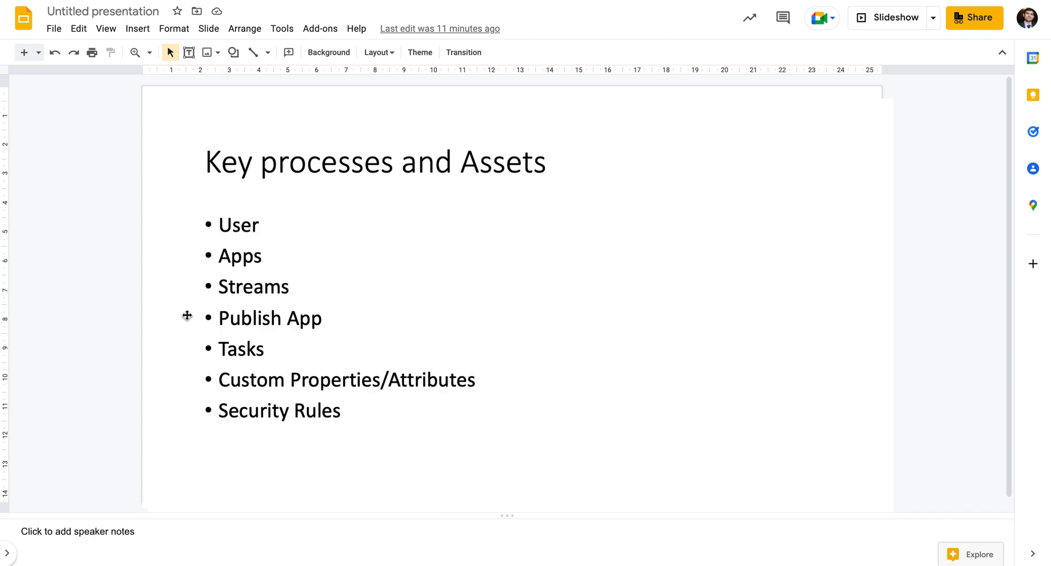
pyautogui.moveTo(404, 446)
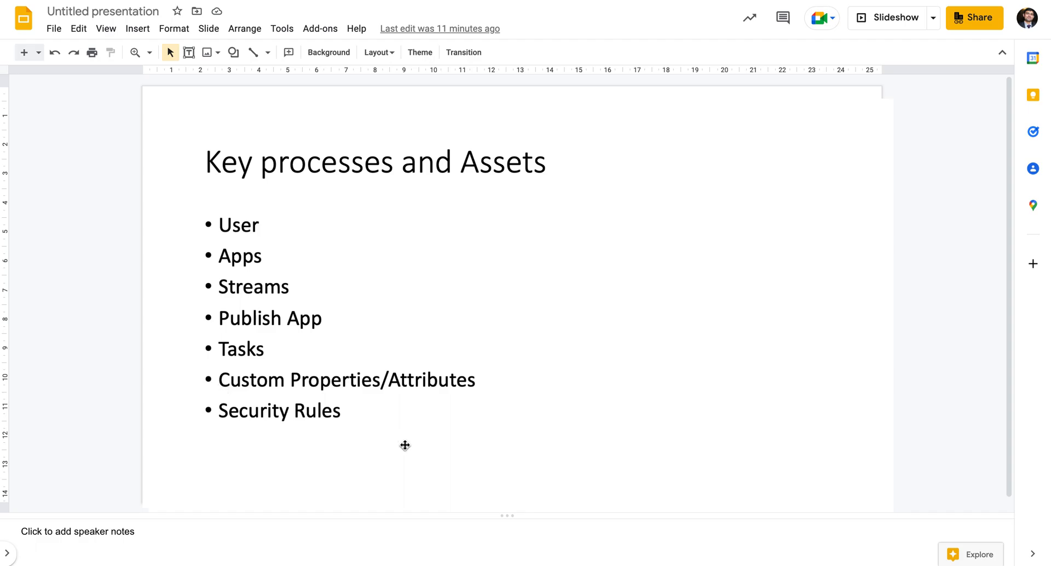
pyautogui.moveTo(385, 473)
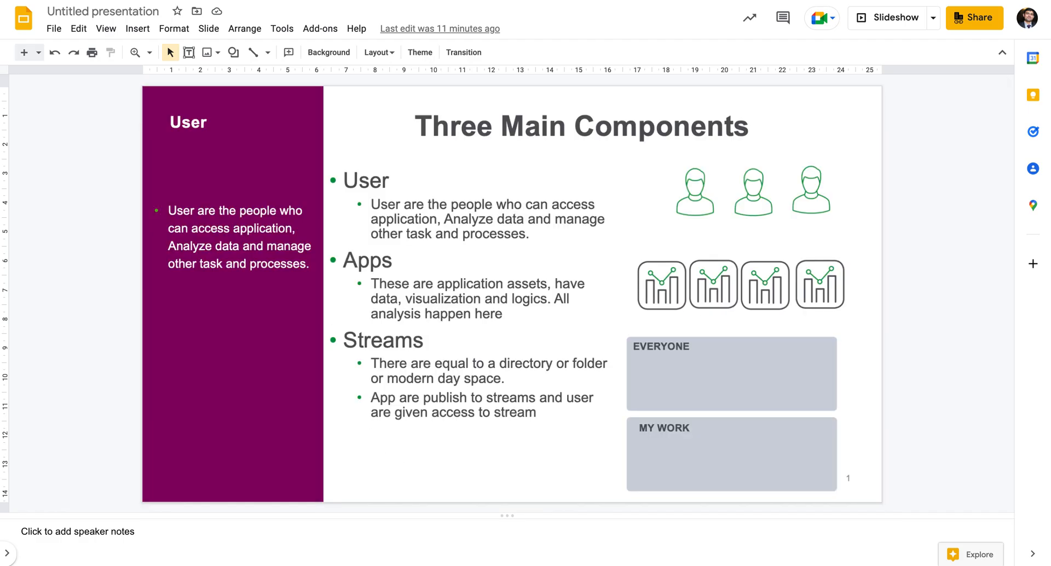
pyautogui.moveTo(313, 248)
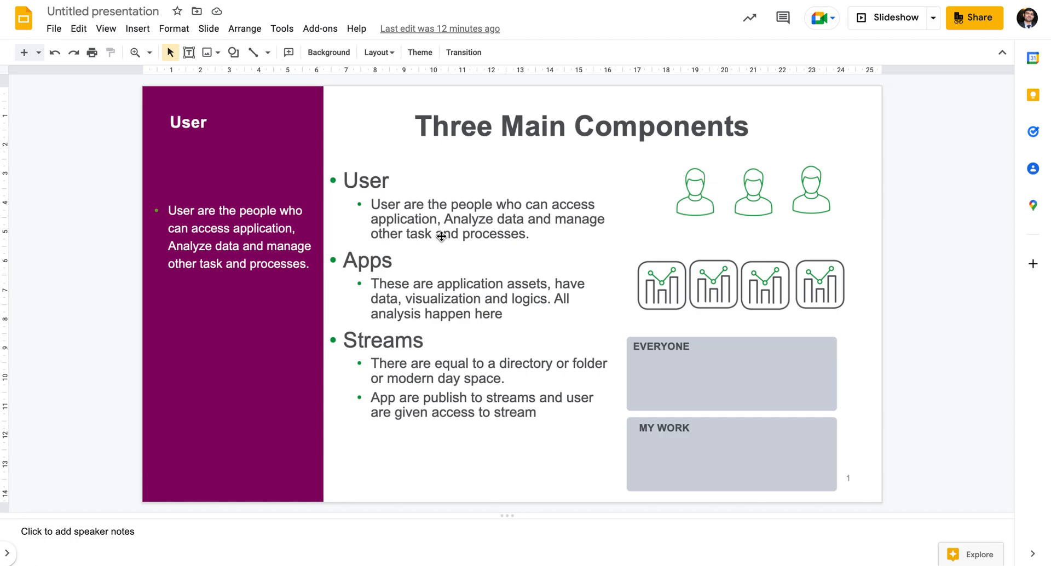
pyautogui.moveTo(464, 287)
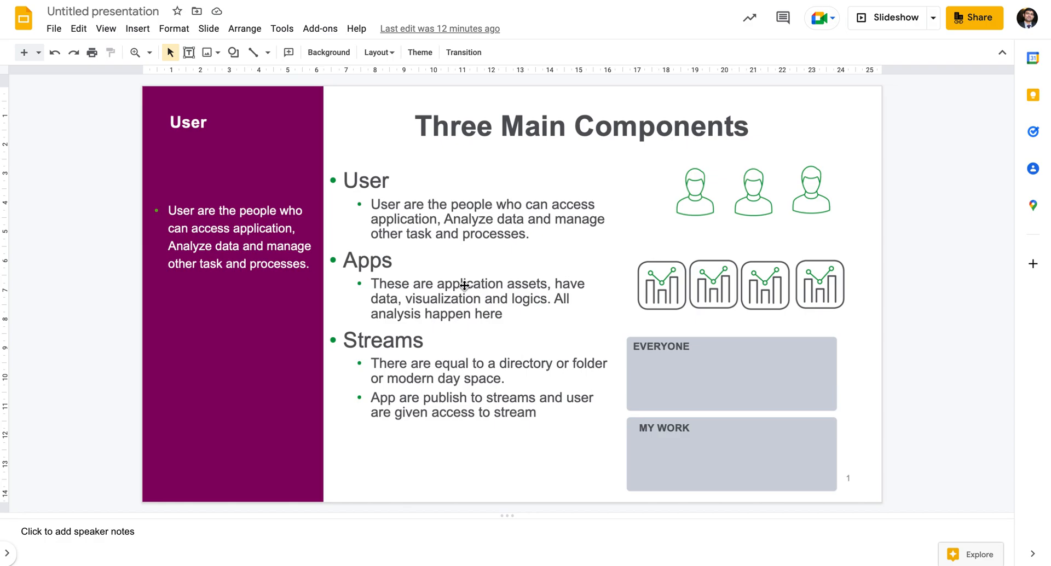
pyautogui.moveTo(407, 350)
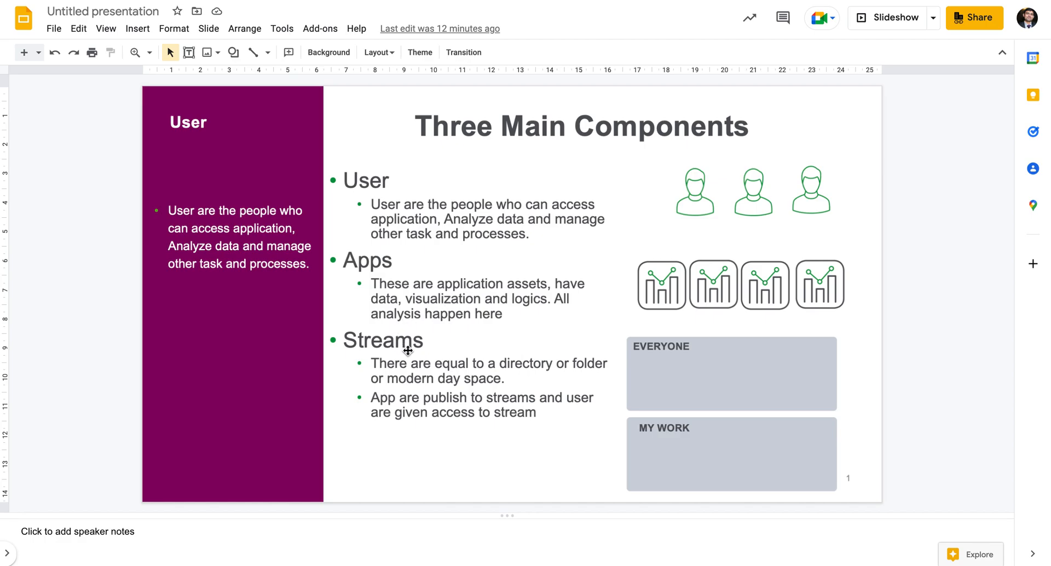
pyautogui.moveTo(552, 381)
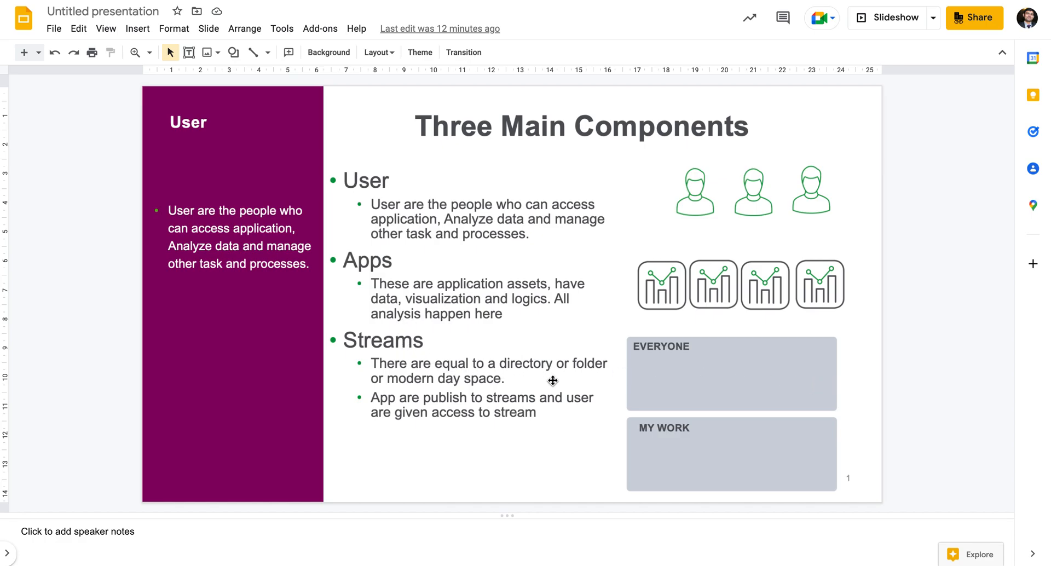
pyautogui.moveTo(436, 428)
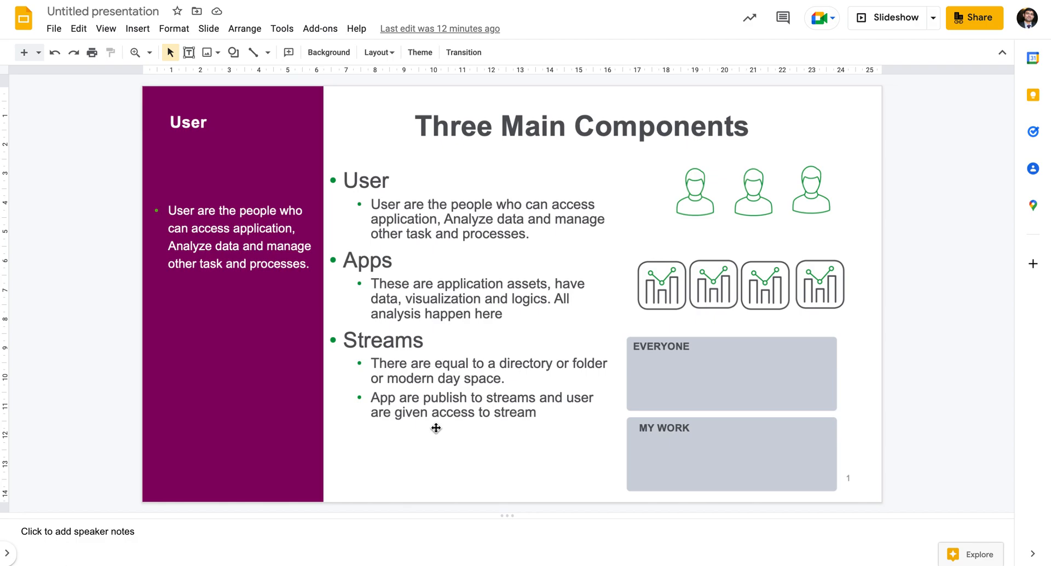
pyautogui.moveTo(425, 416)
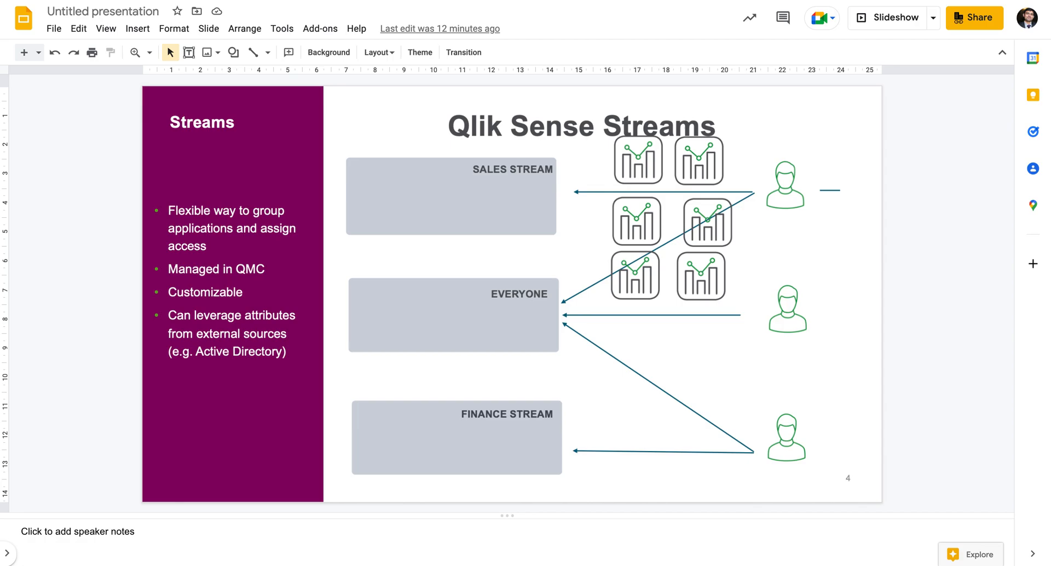
pyautogui.moveTo(568, 186)
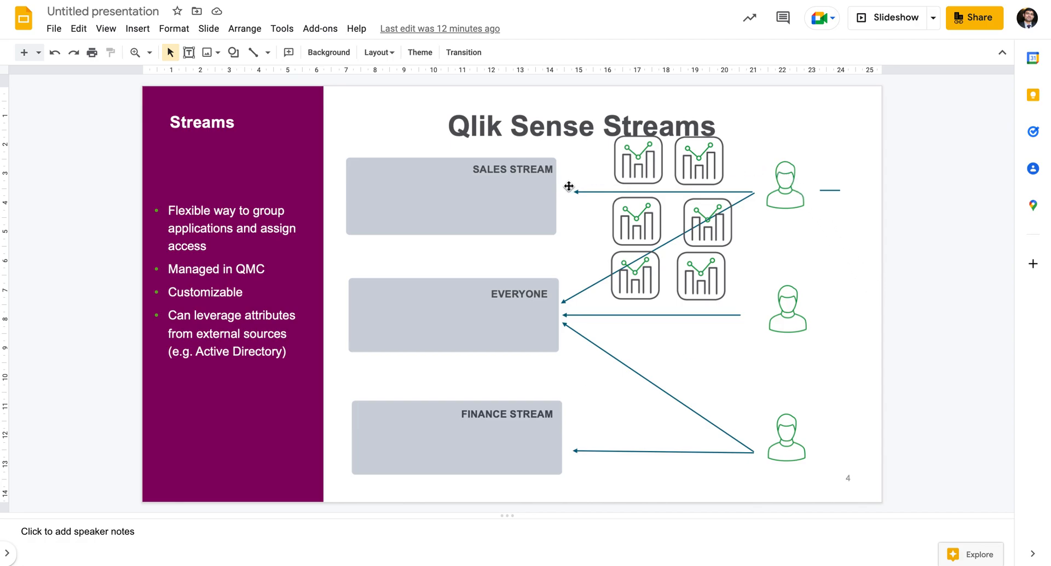
pyautogui.moveTo(503, 184)
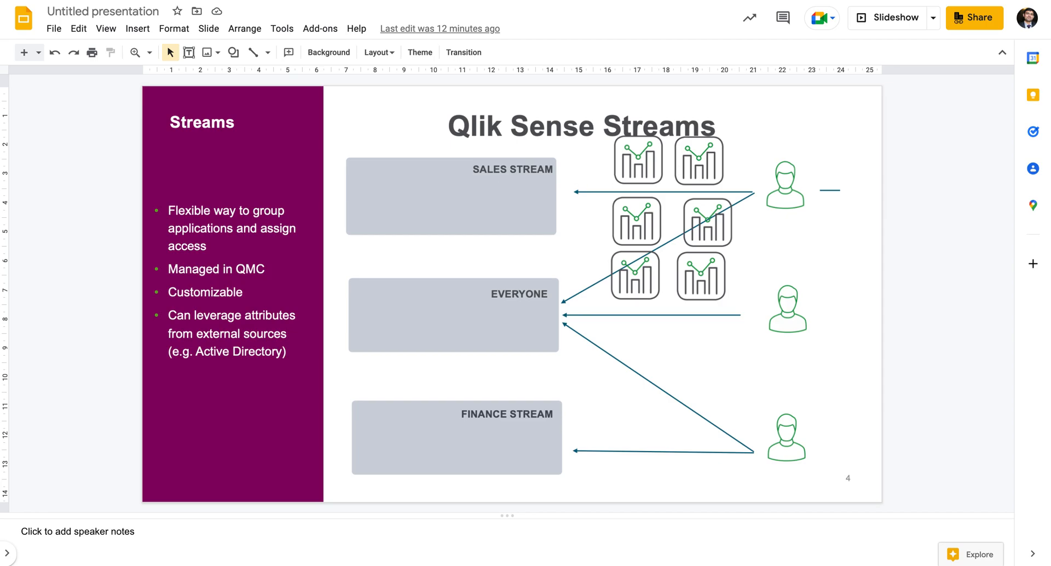
pyautogui.click(535, 187)
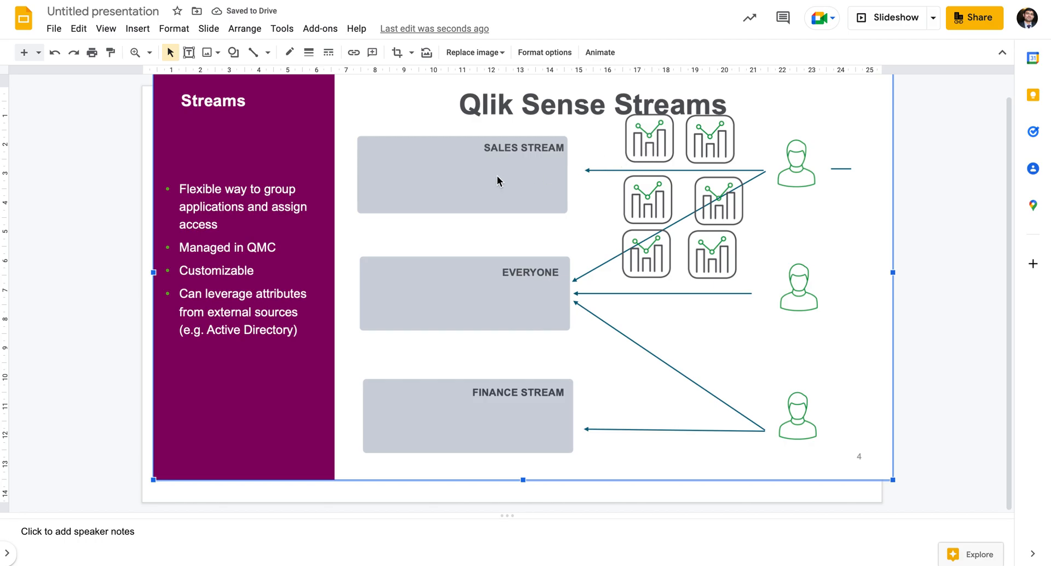
pyautogui.moveTo(824, 189)
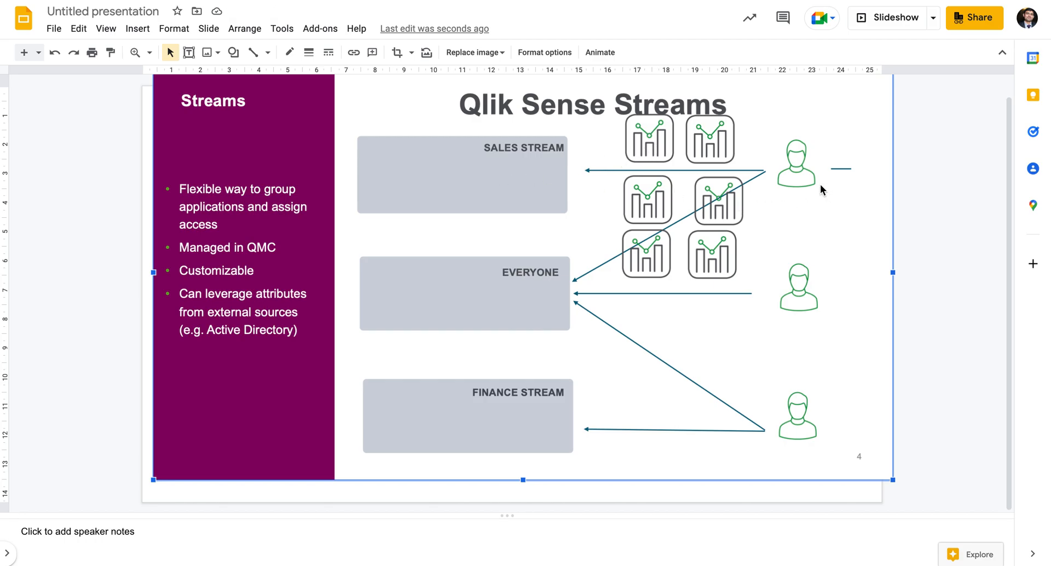
pyautogui.moveTo(565, 283)
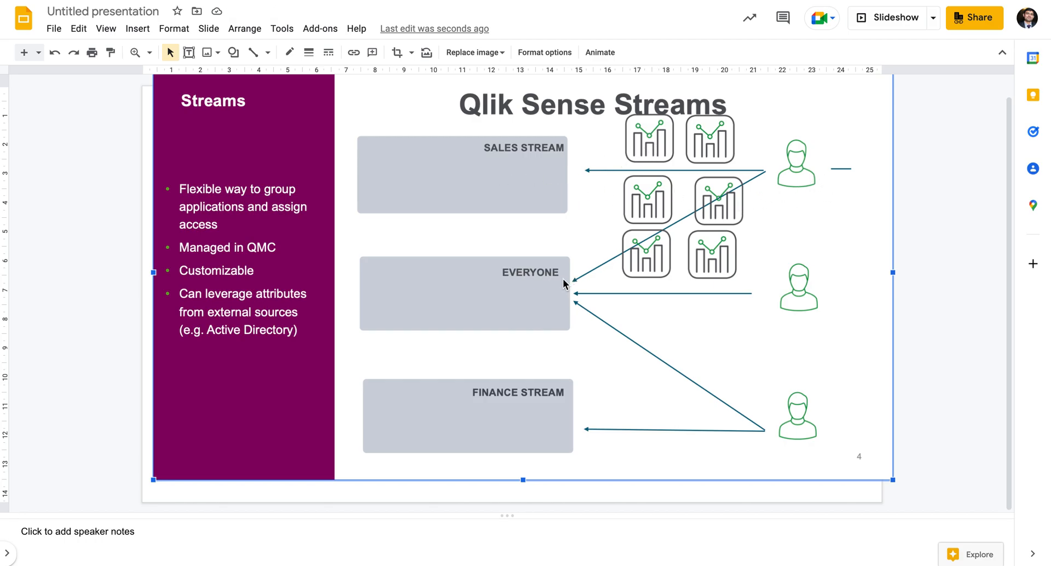
pyautogui.moveTo(578, 317)
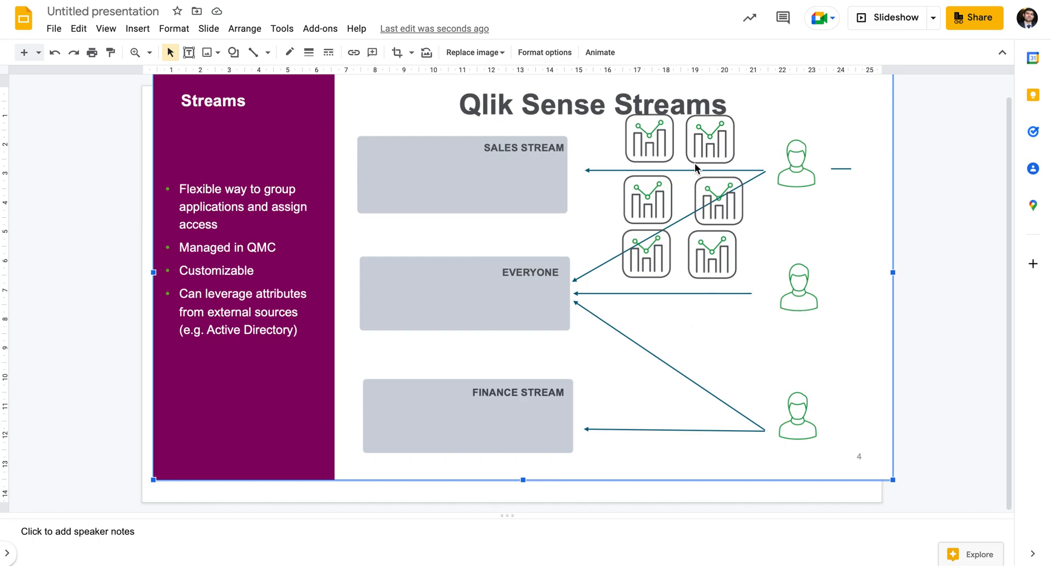
pyautogui.moveTo(641, 167)
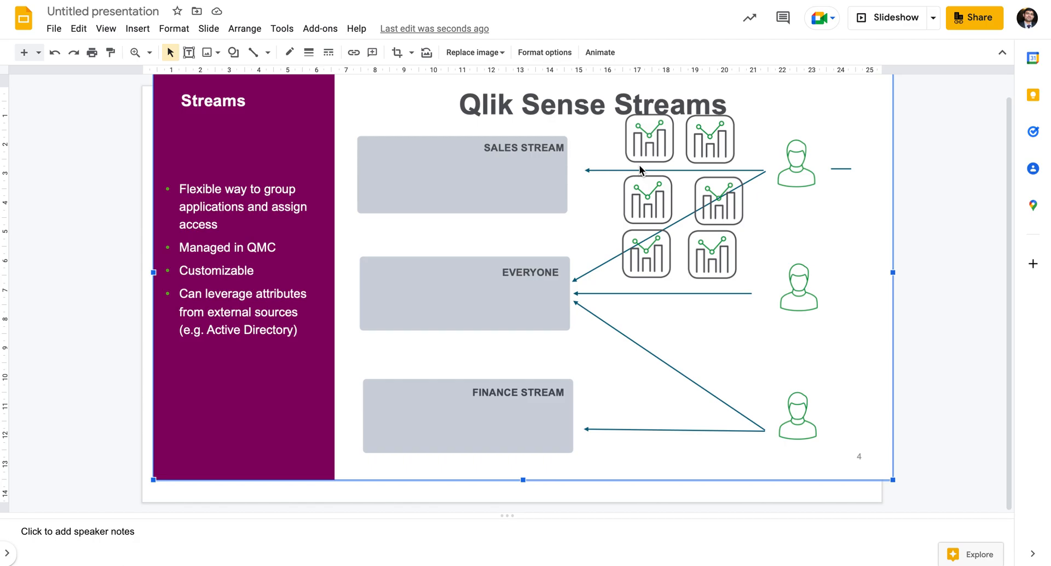
pyautogui.moveTo(656, 205)
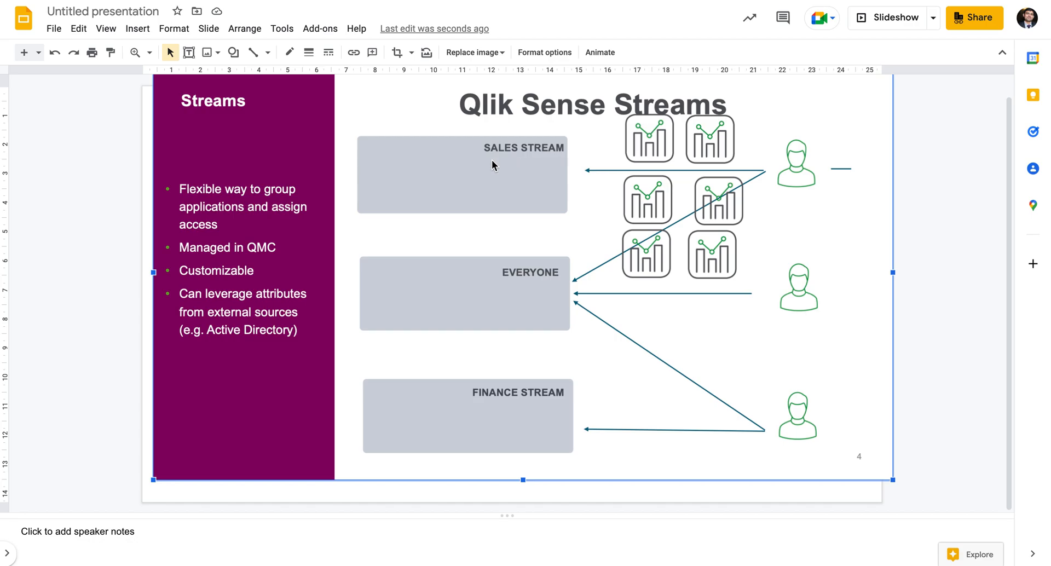
pyautogui.moveTo(515, 153)
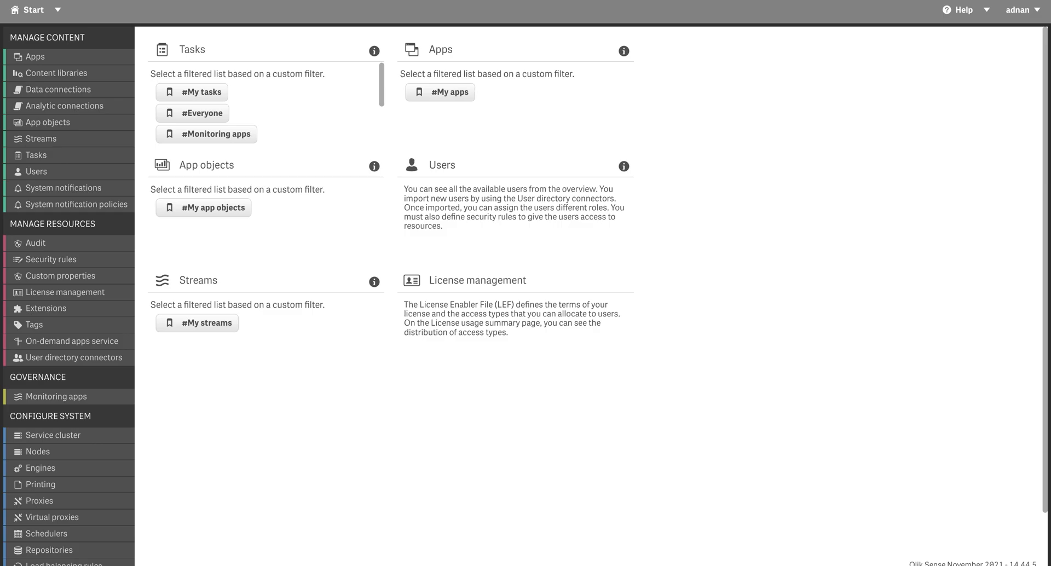
pyautogui.moveTo(440, 92)
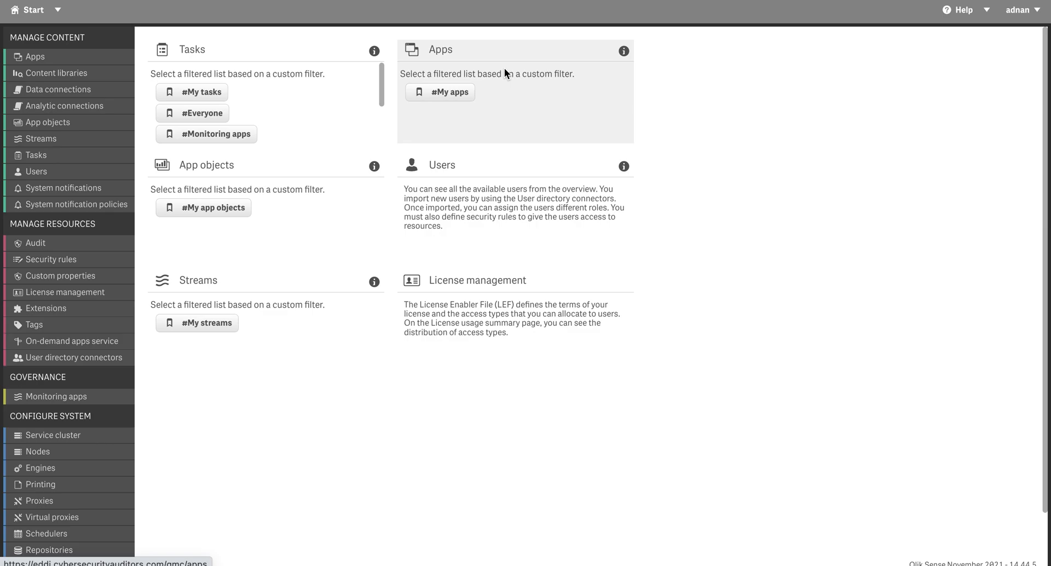
pyautogui.moveTo(470, 67)
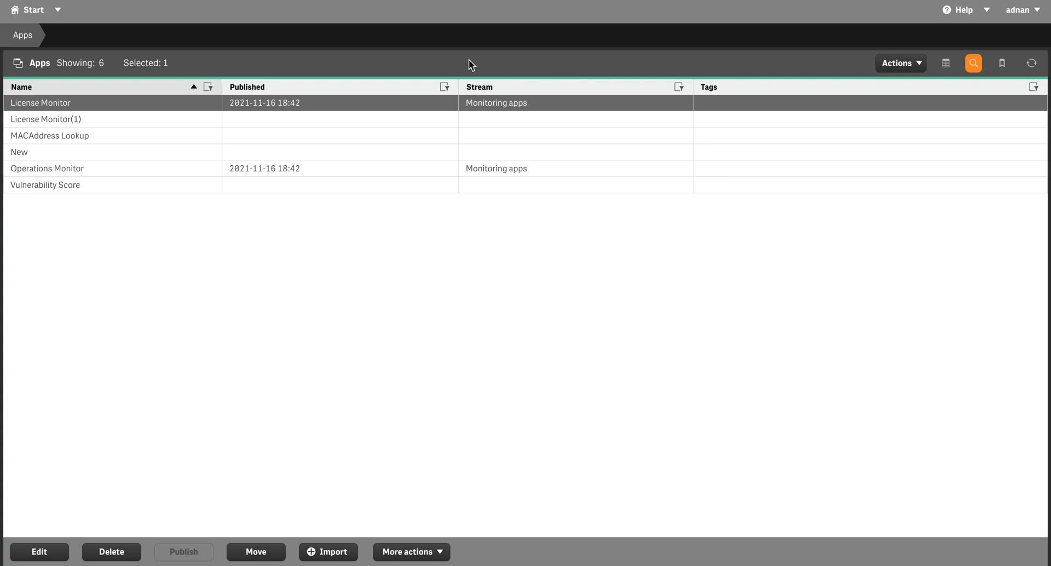
pyautogui.moveTo(326, 112)
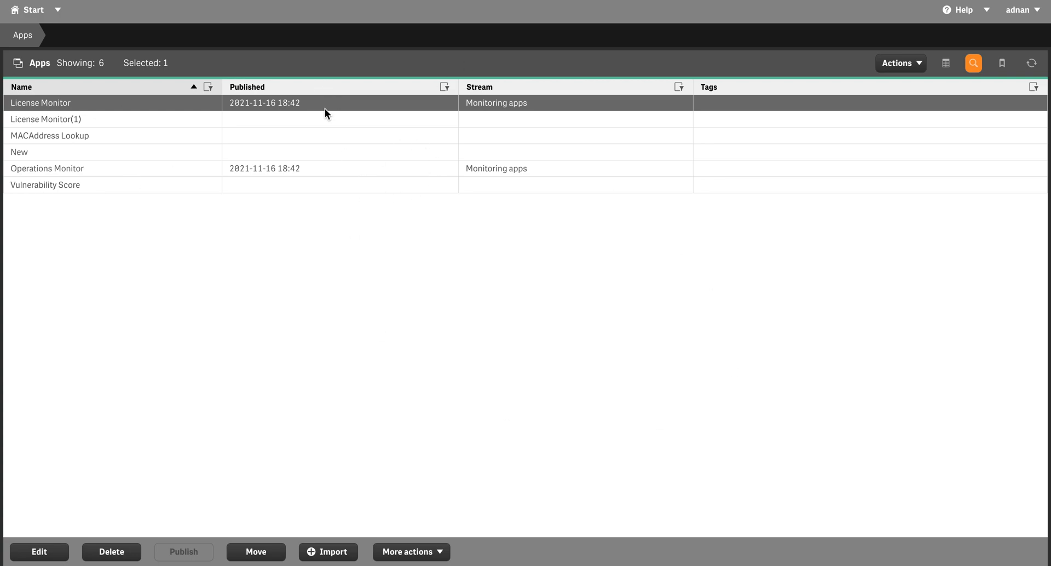
pyautogui.moveTo(282, 294)
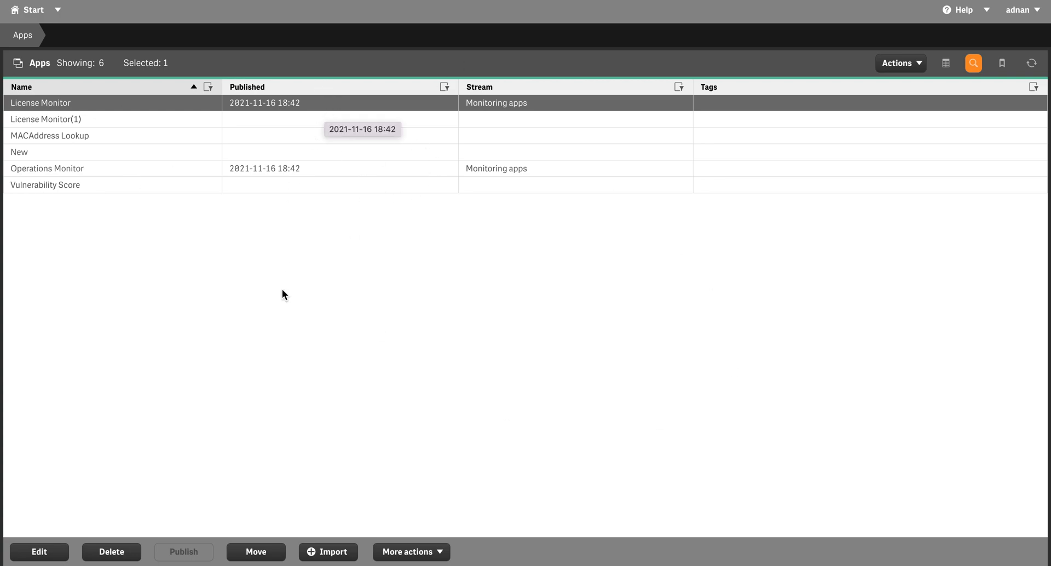
pyautogui.moveTo(327, 552)
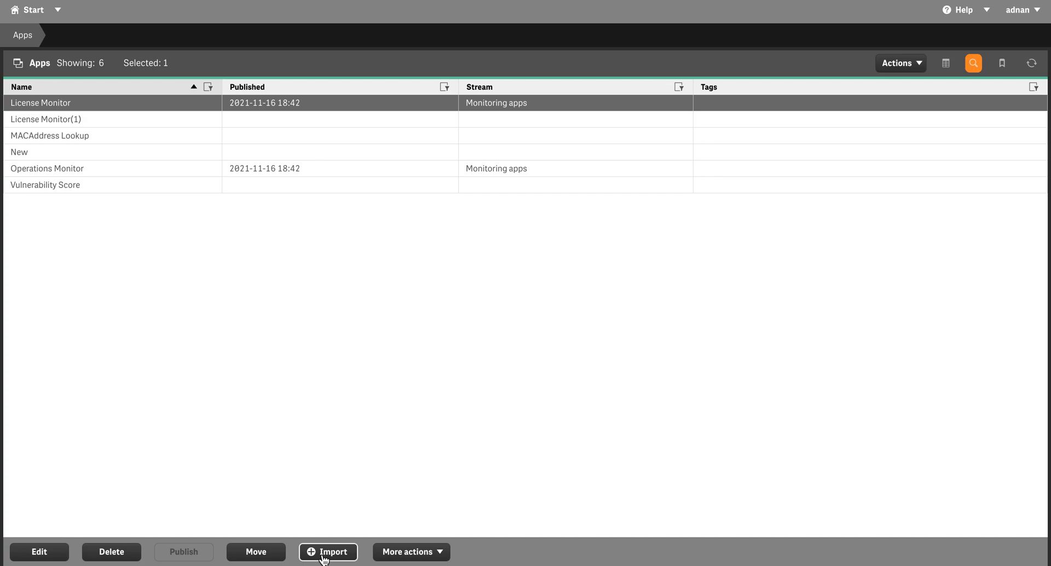
# Import the 'Scripting Tutorial - Qlik Sense Enterprise Windows' .qvf file as a new app
pyautogui.click(327, 552)
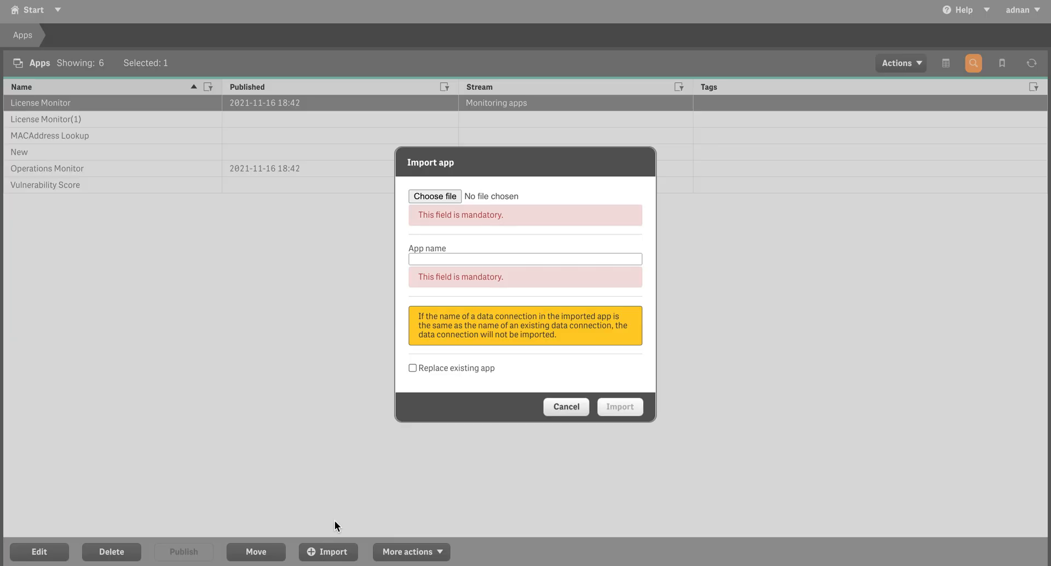
pyautogui.click(435, 196)
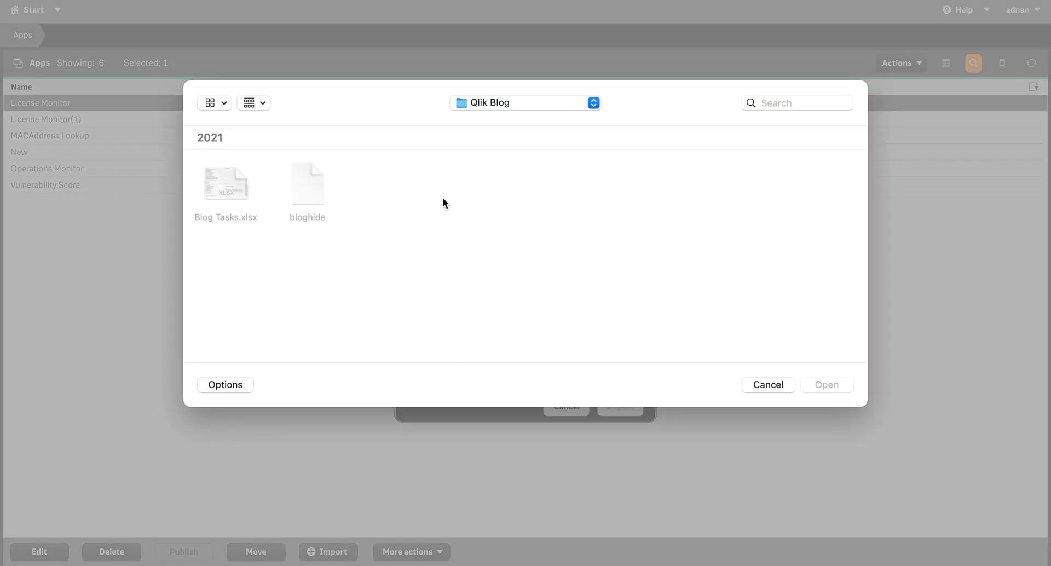
pyautogui.click(226, 304)
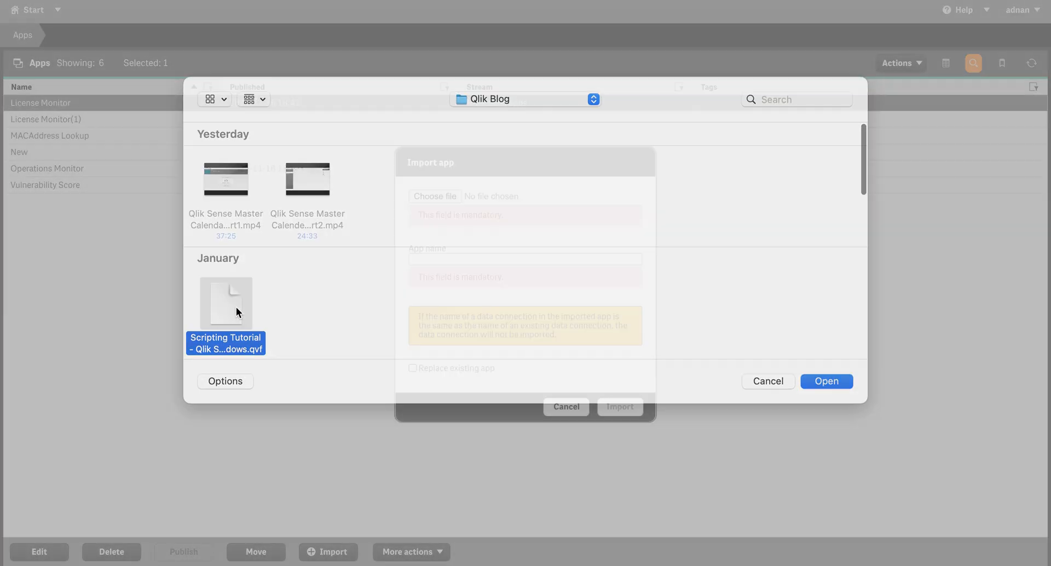
pyautogui.click(826, 381)
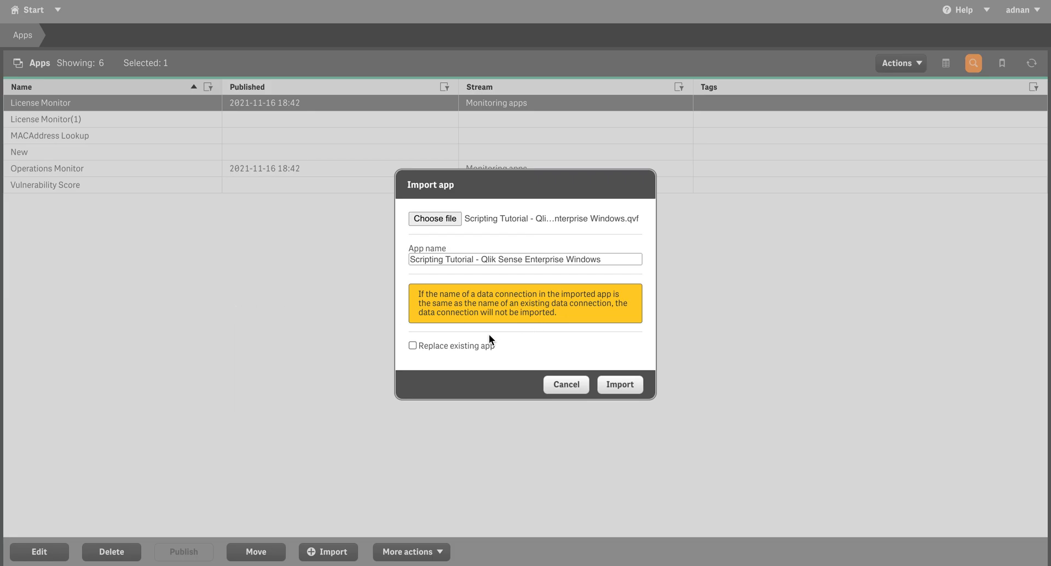
pyautogui.moveTo(464, 252)
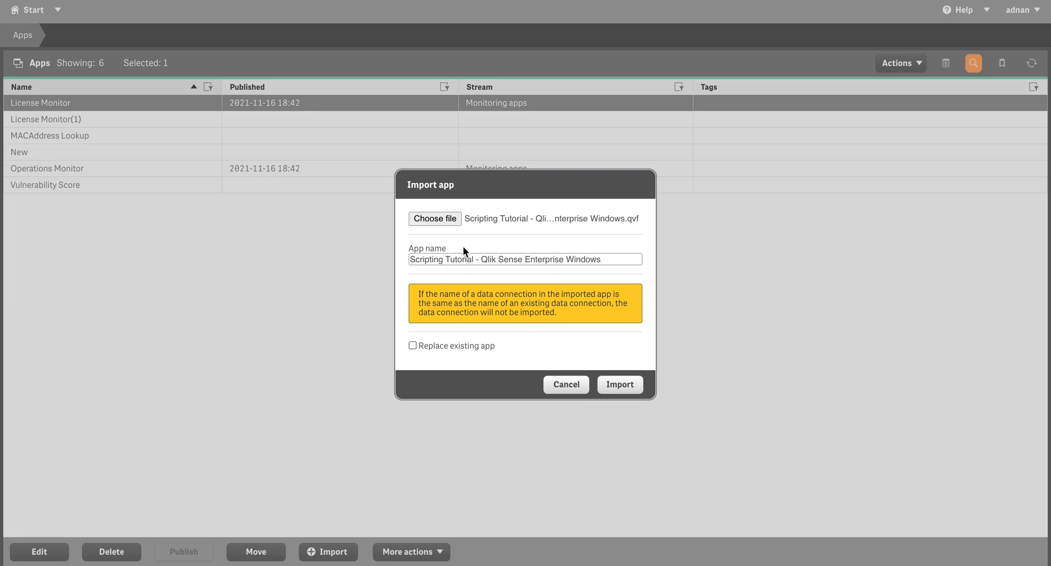
pyautogui.click(619, 384)
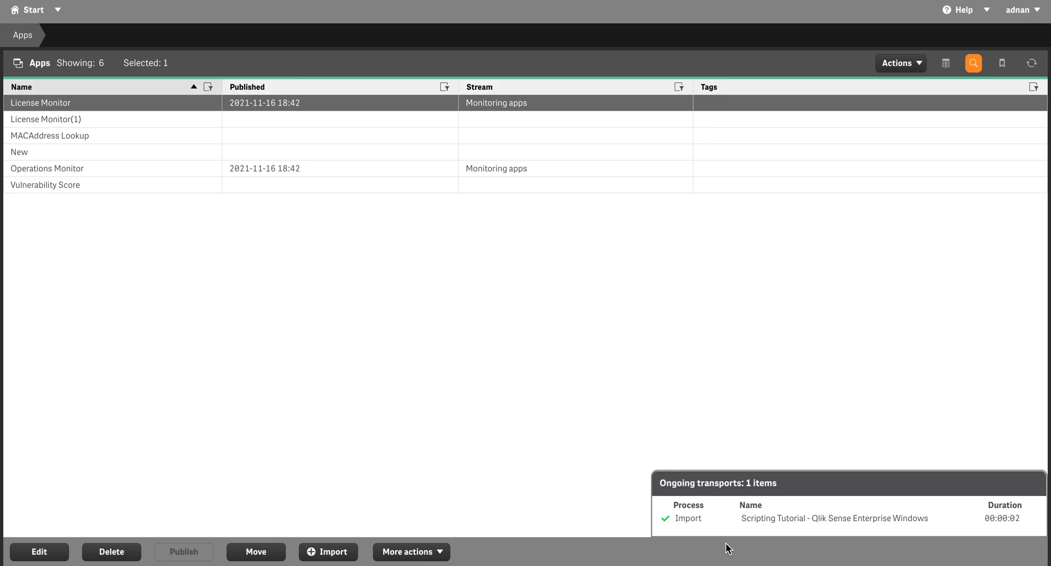
pyautogui.moveTo(983, 81)
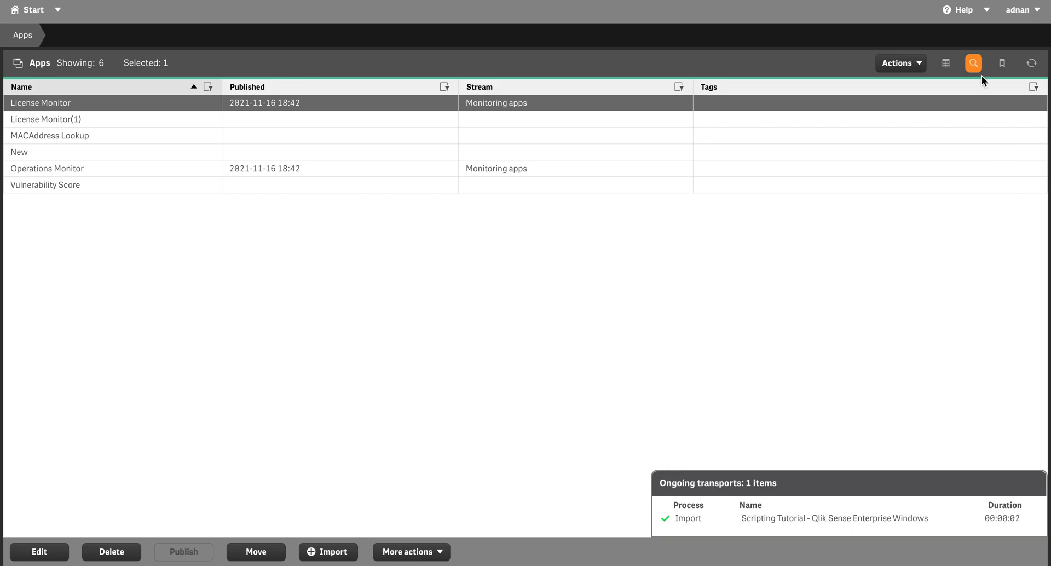
pyautogui.moveTo(974, 64)
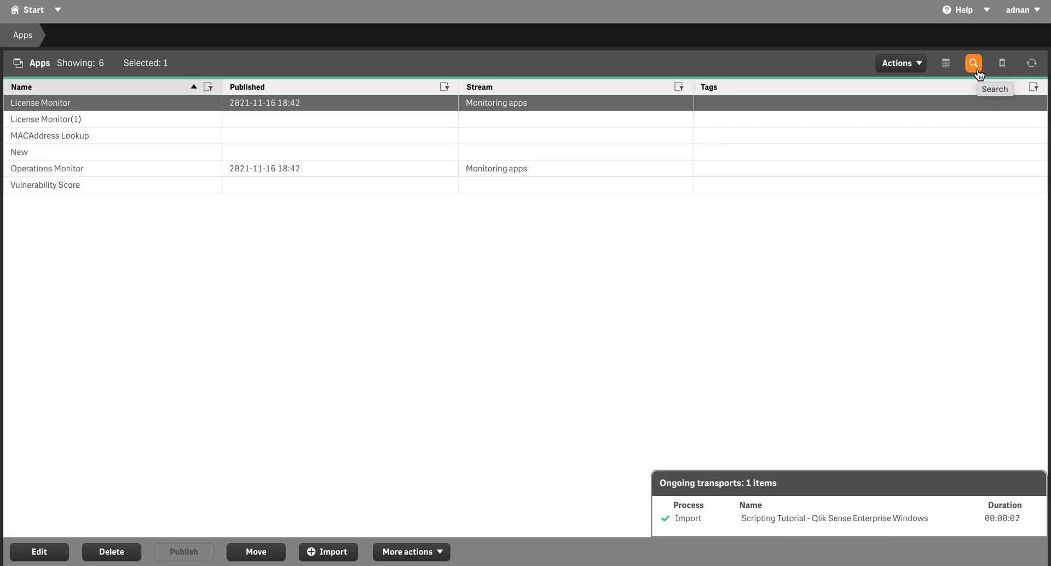
# Add a Name condition for the Scripting Tutorial app and refresh the Apps list to seven apps
pyautogui.click(973, 64)
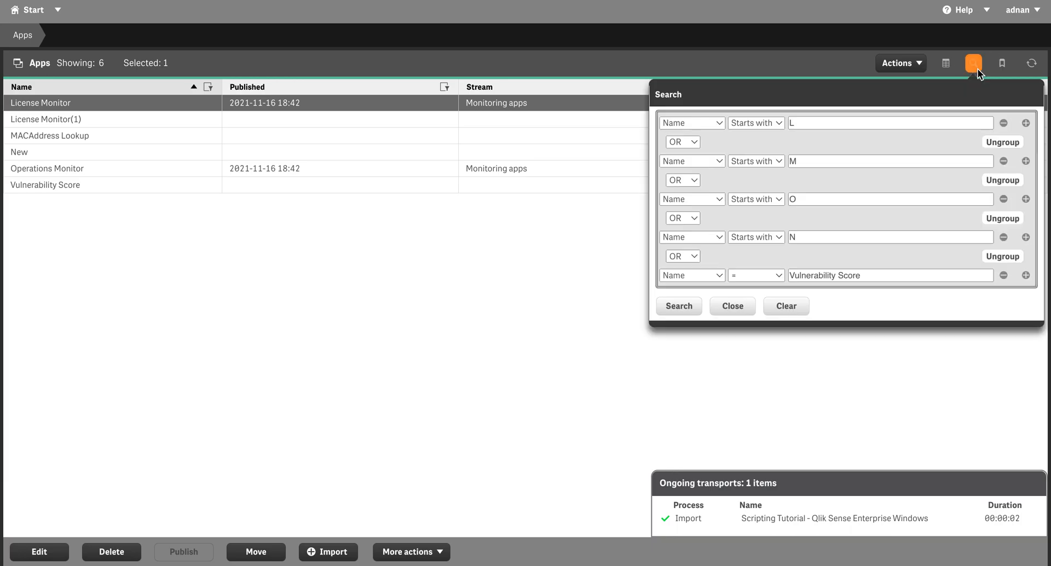
pyautogui.moveTo(679, 306)
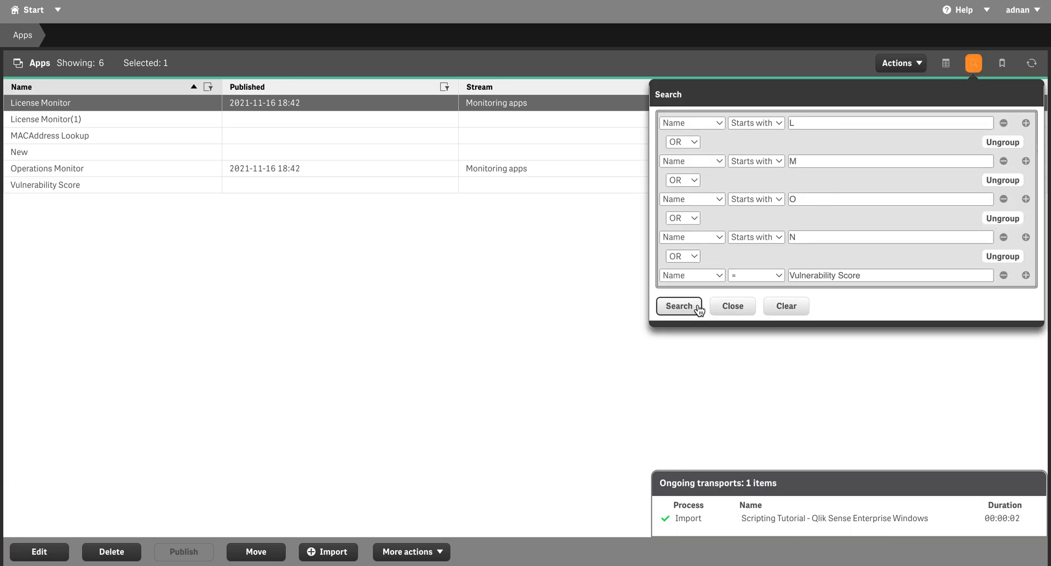
pyautogui.moveTo(860, 261)
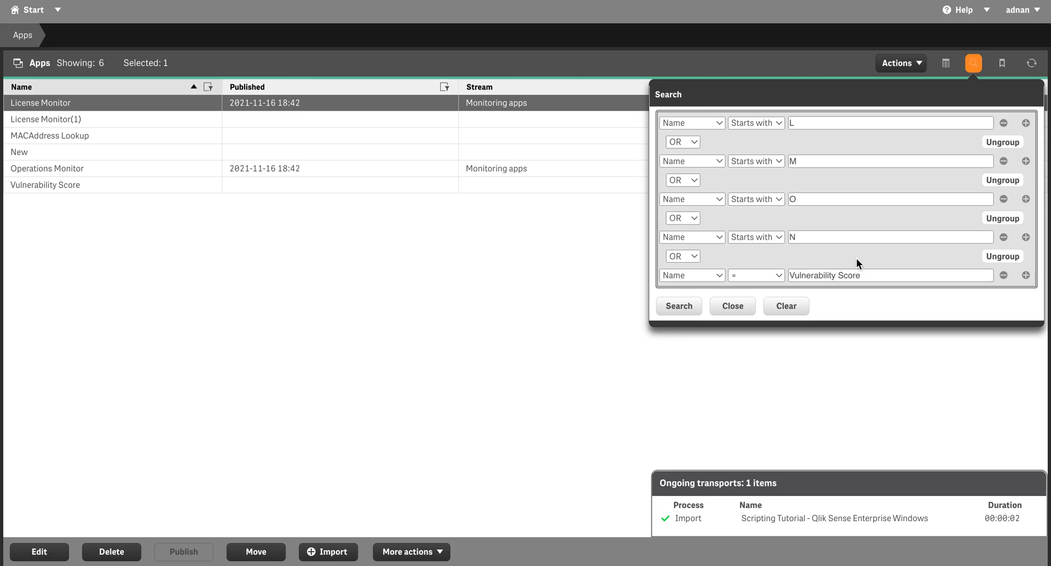
pyautogui.click(1026, 275)
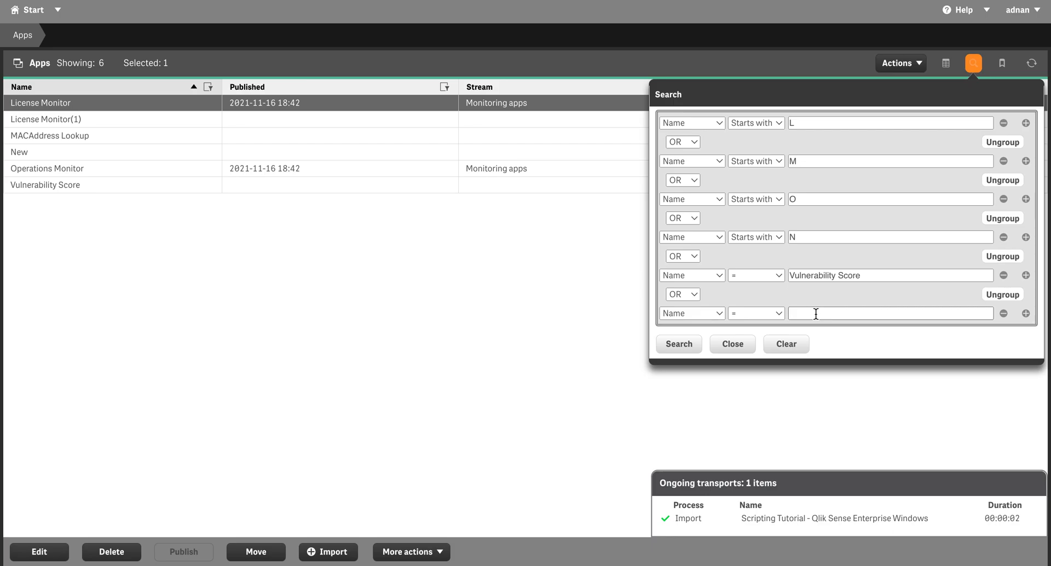
pyautogui.write('sd')
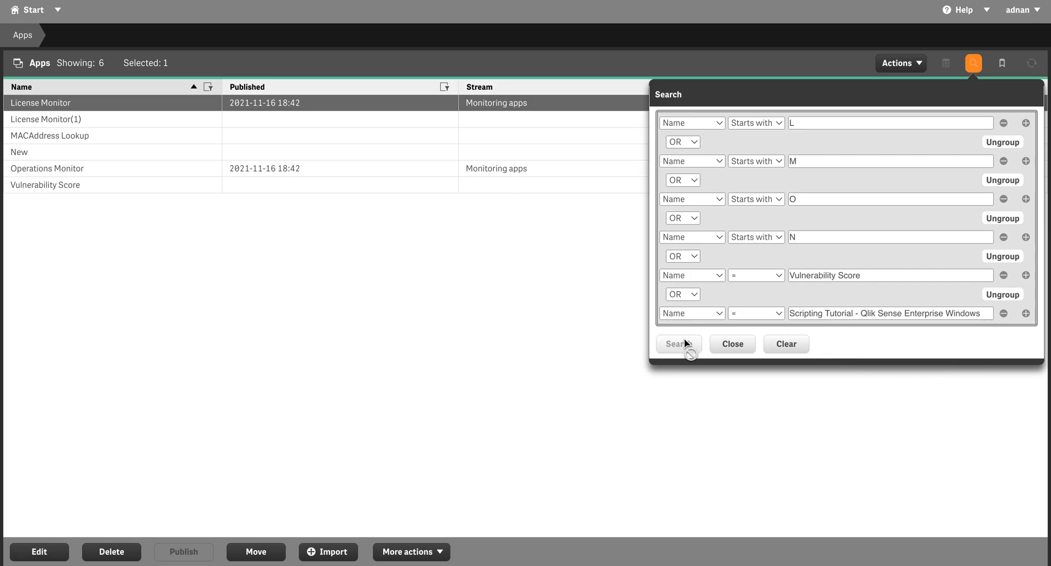
pyautogui.click(677, 344)
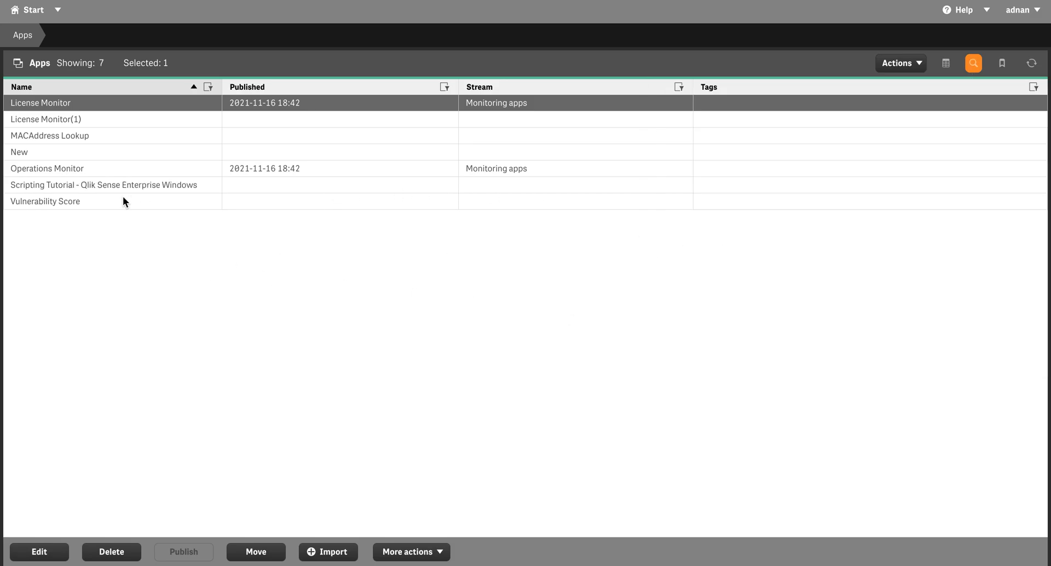
pyautogui.moveTo(109, 195)
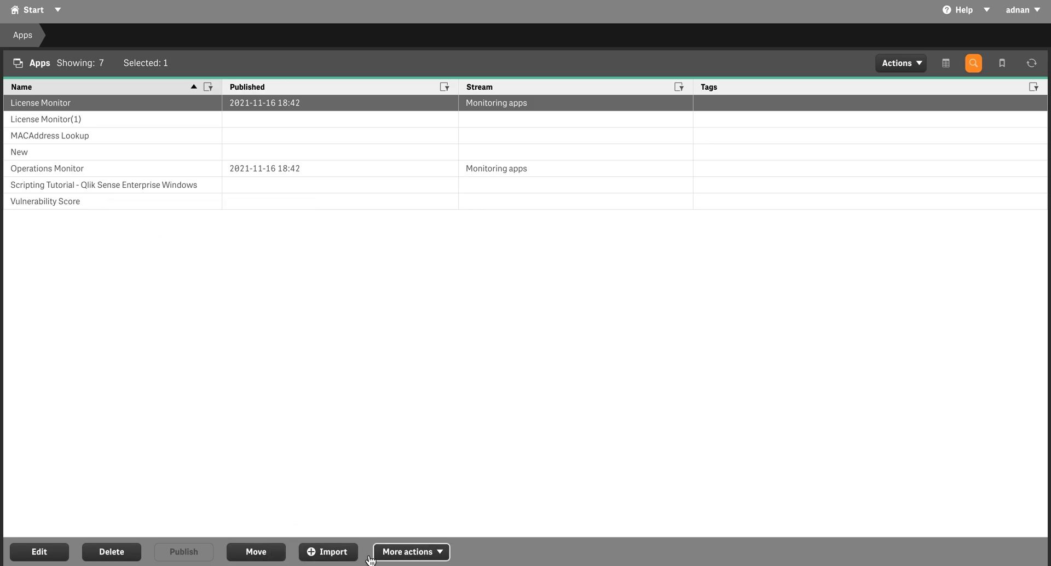
pyautogui.click(45, 201)
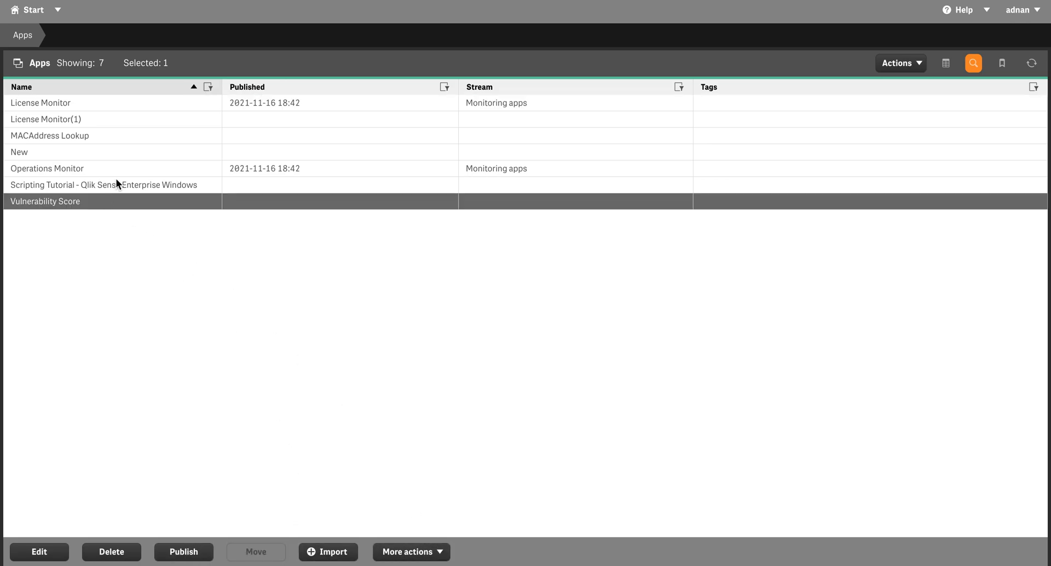
pyautogui.click(103, 184)
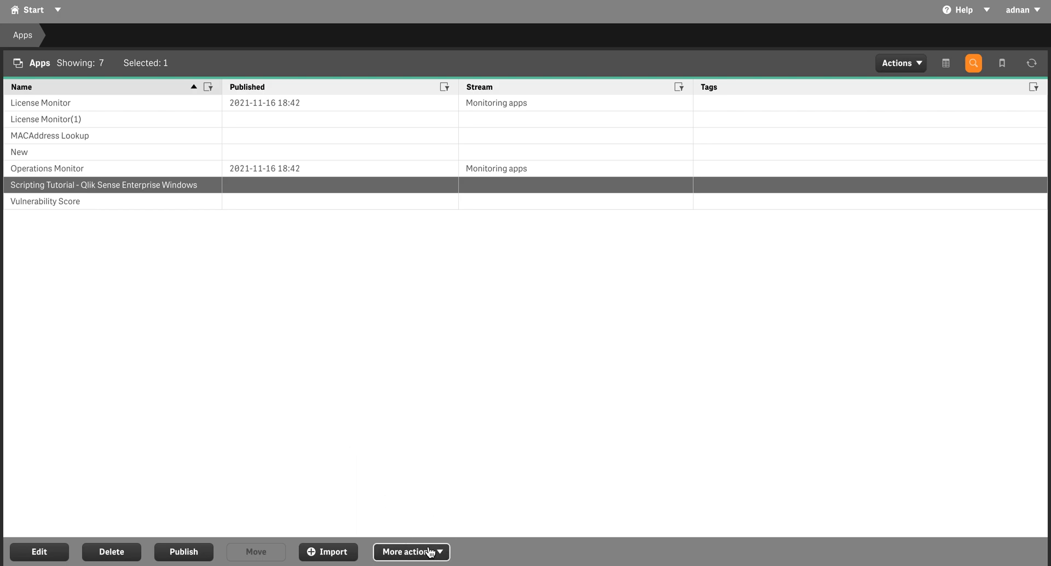
pyautogui.click(411, 552)
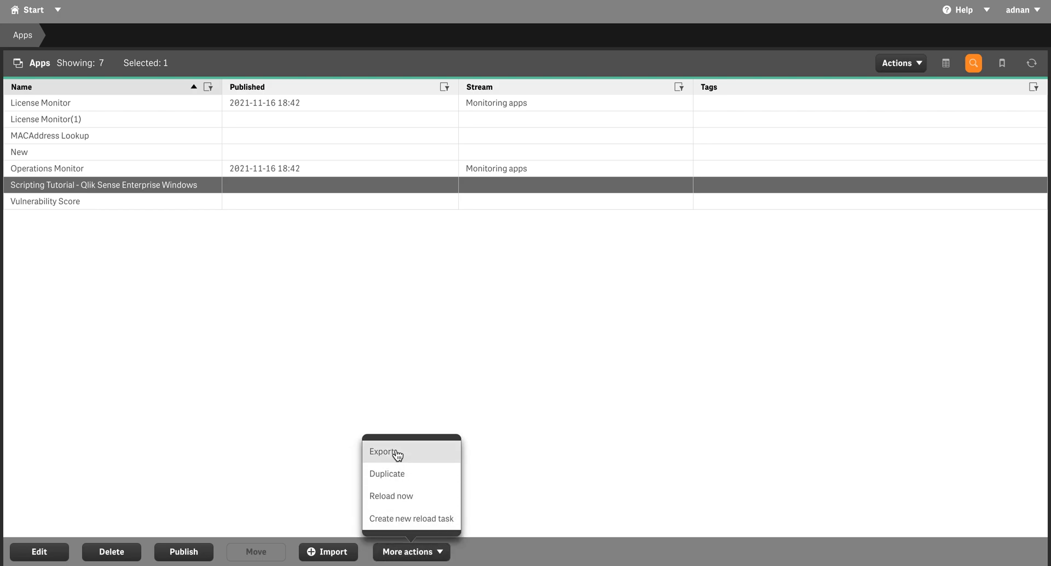
pyautogui.moveTo(396, 475)
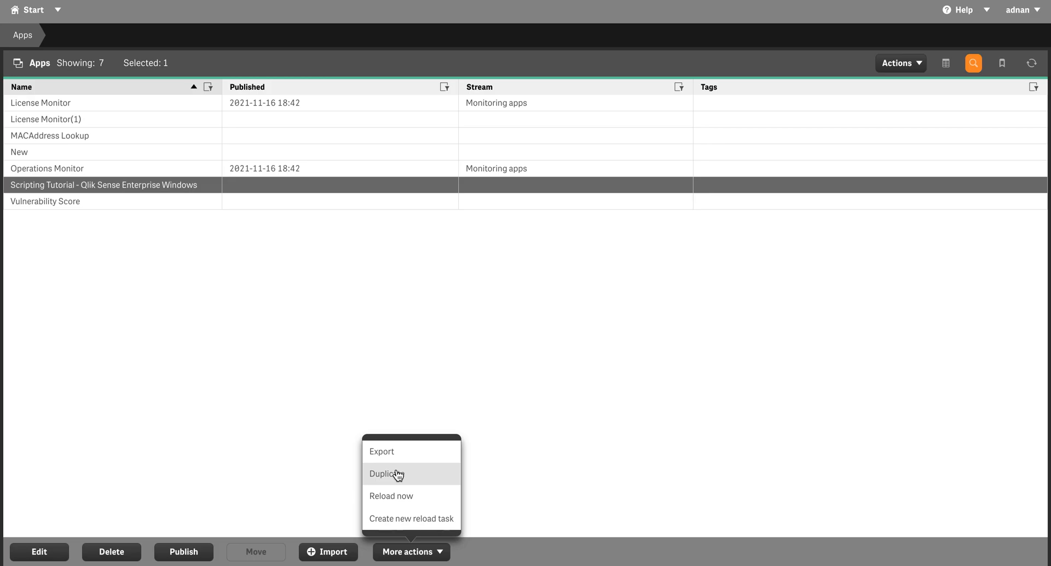
pyautogui.moveTo(402, 518)
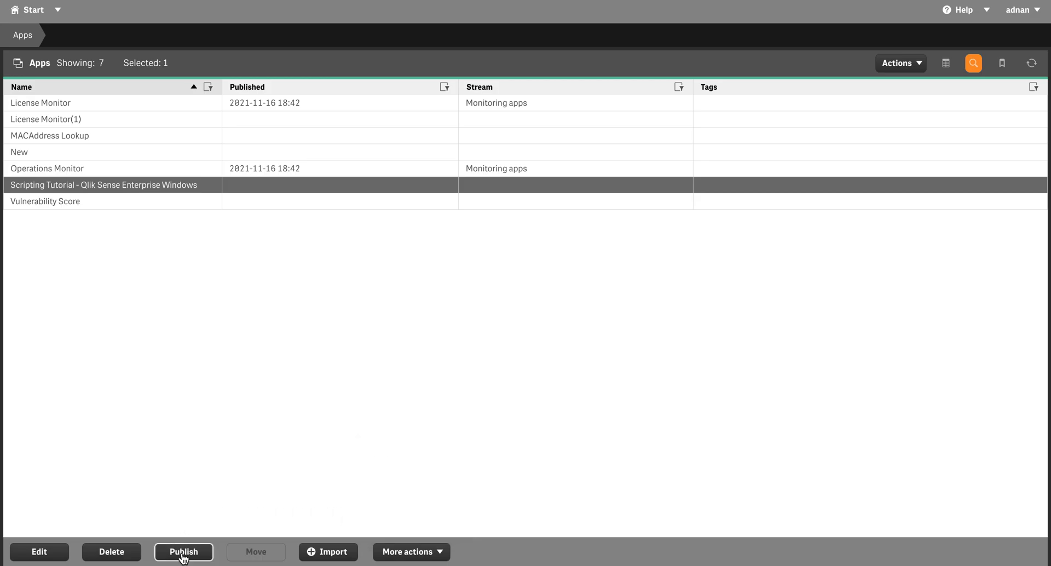
pyautogui.moveTo(234, 534)
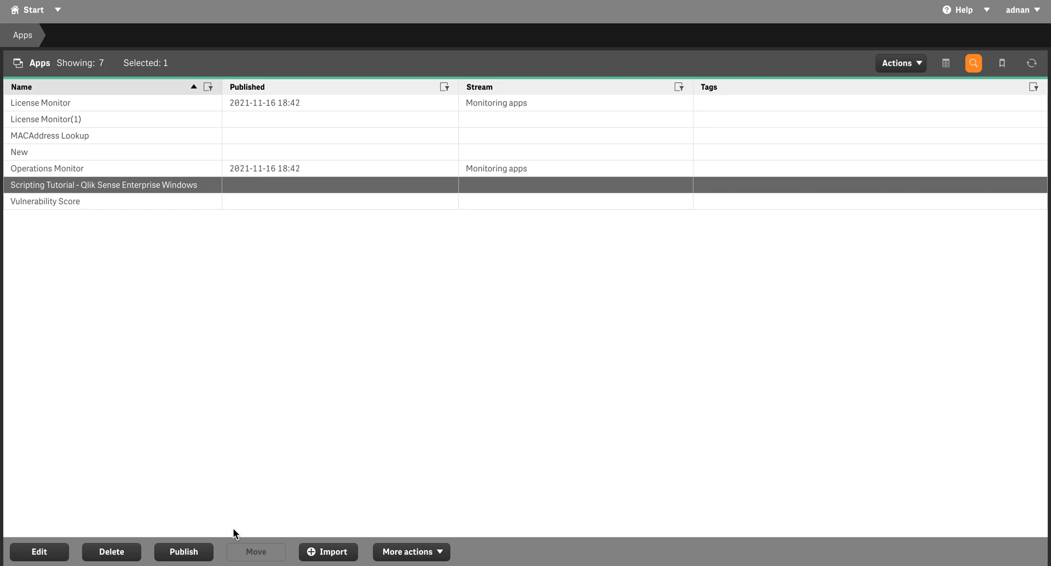
pyautogui.moveTo(249, 532)
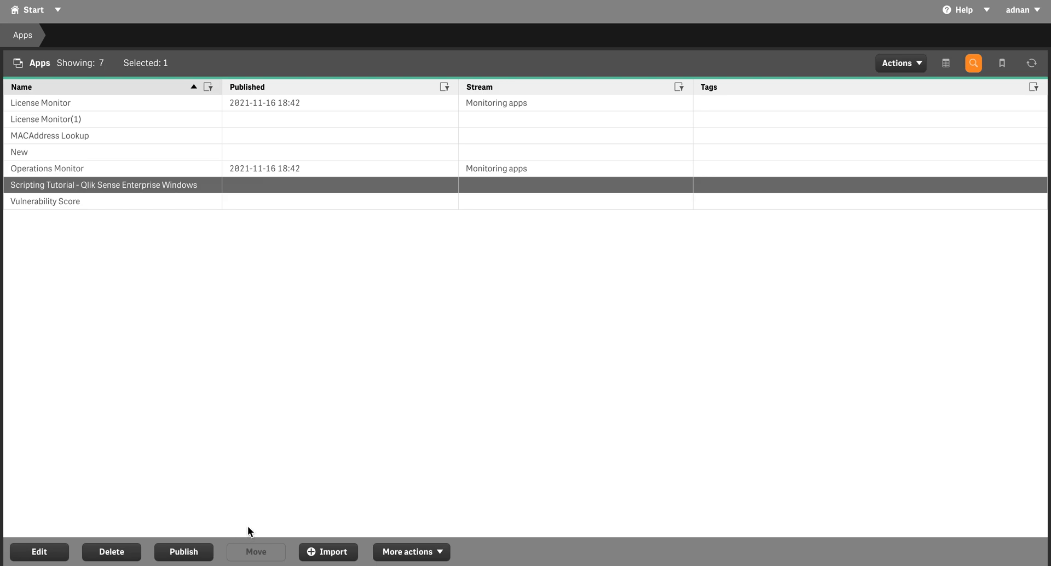
pyautogui.moveTo(40, 552)
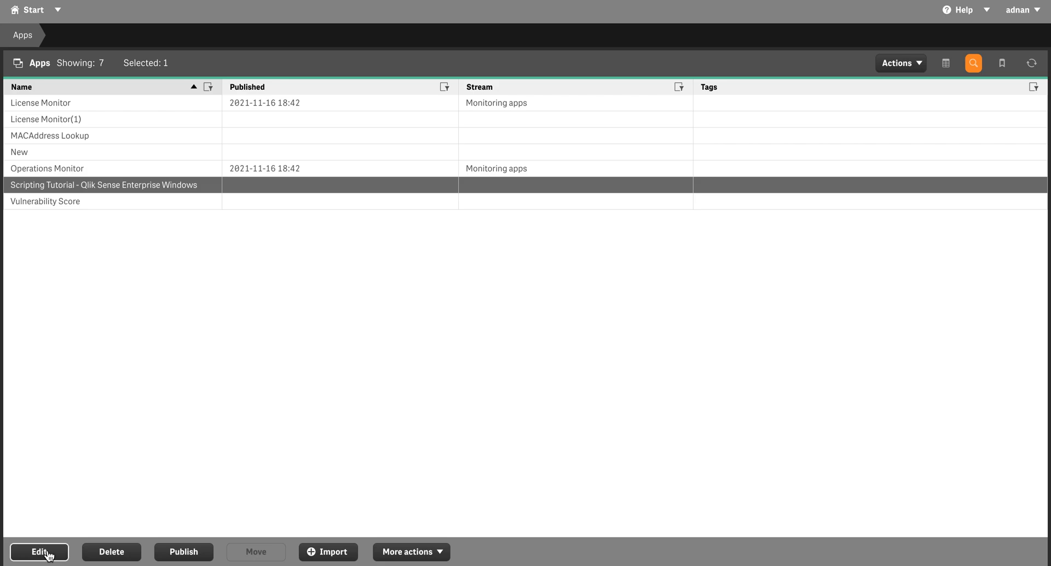
pyautogui.click(38, 552)
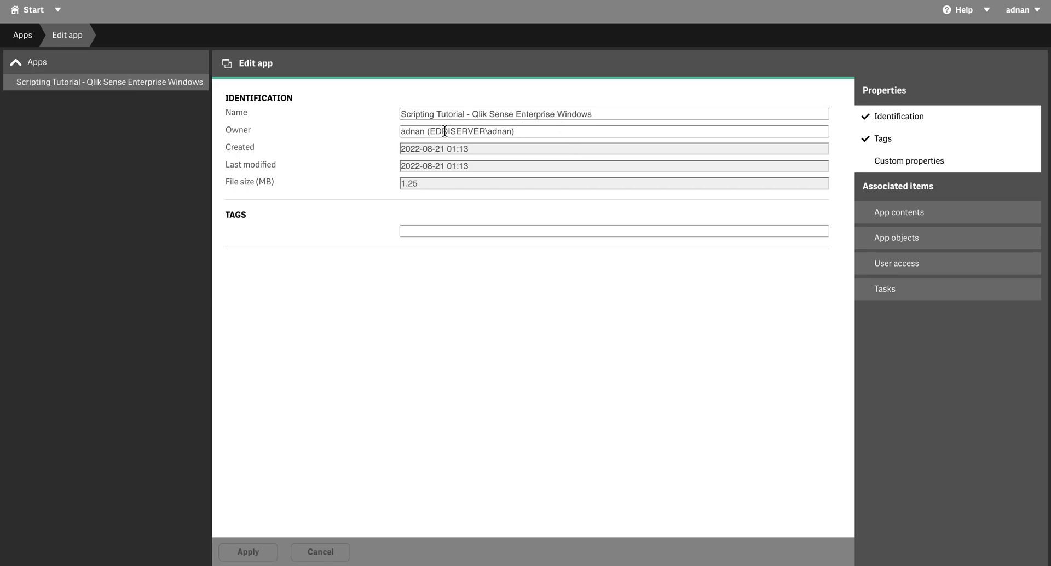
pyautogui.moveTo(583, 212)
pyautogui.write('s')
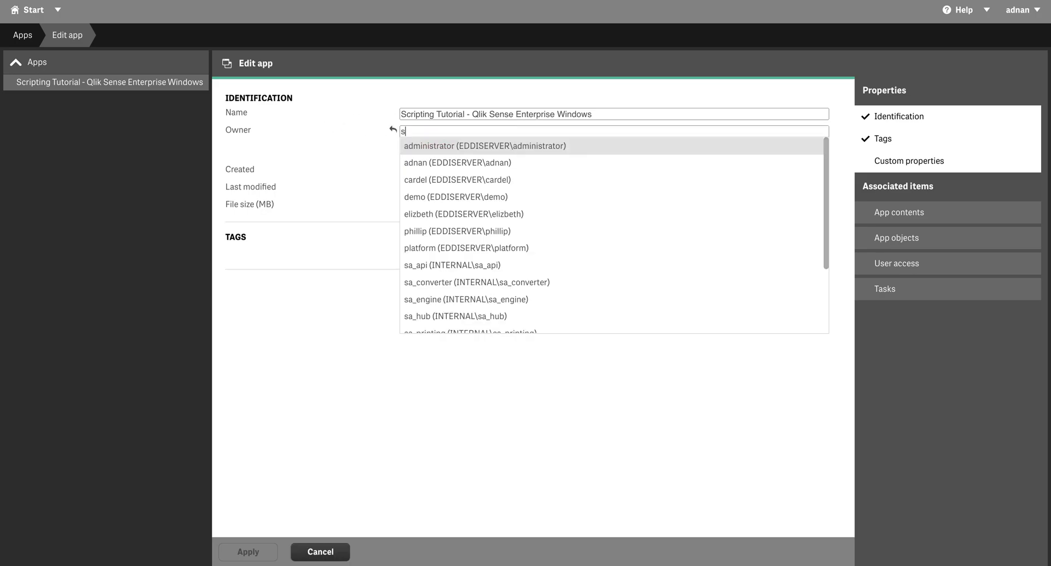
pyautogui.write('a')
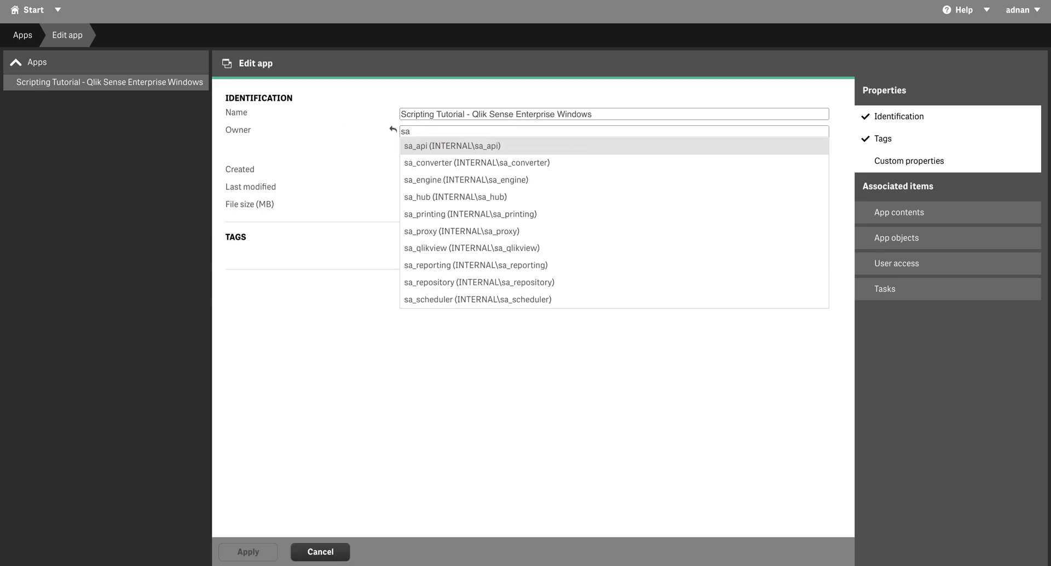
pyautogui.moveTo(427, 162)
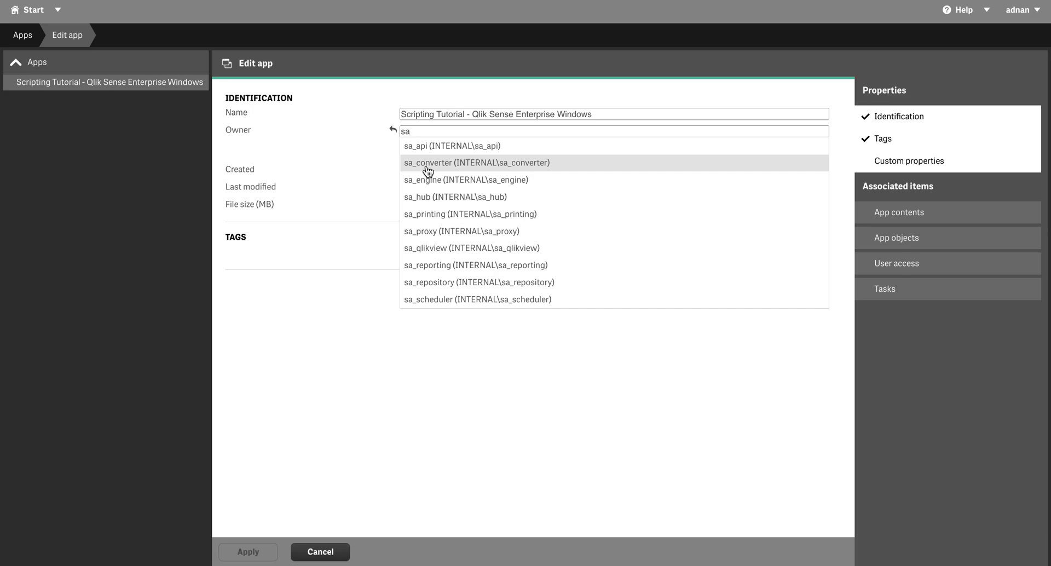
pyautogui.moveTo(315, 540)
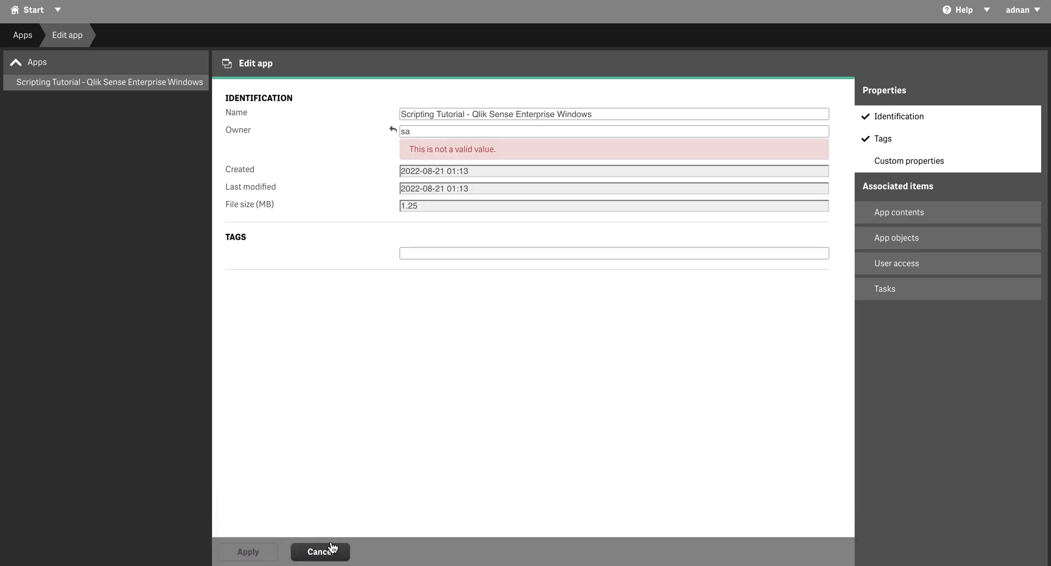
pyautogui.click(393, 130)
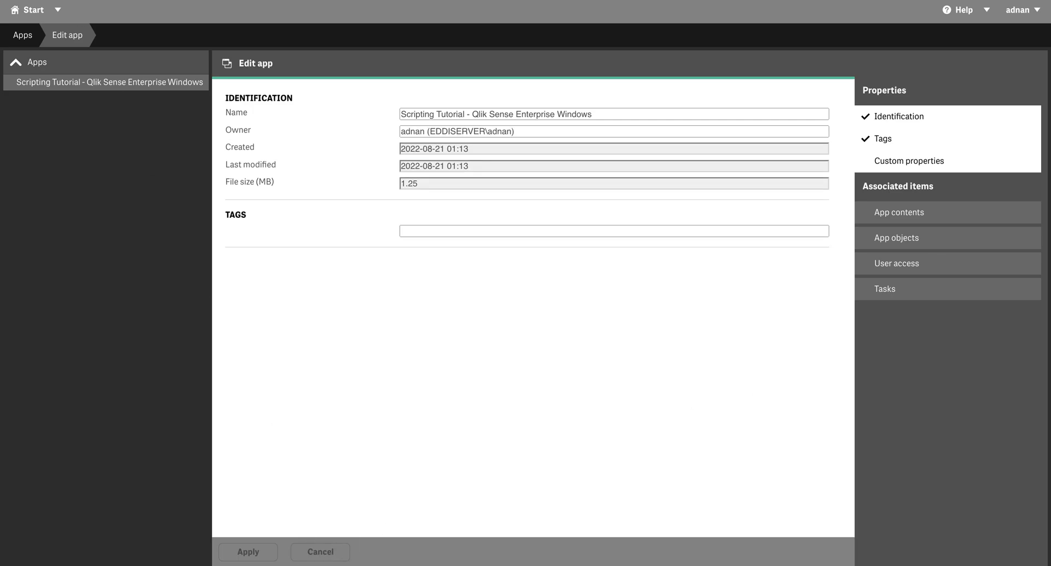
pyautogui.click(320, 552)
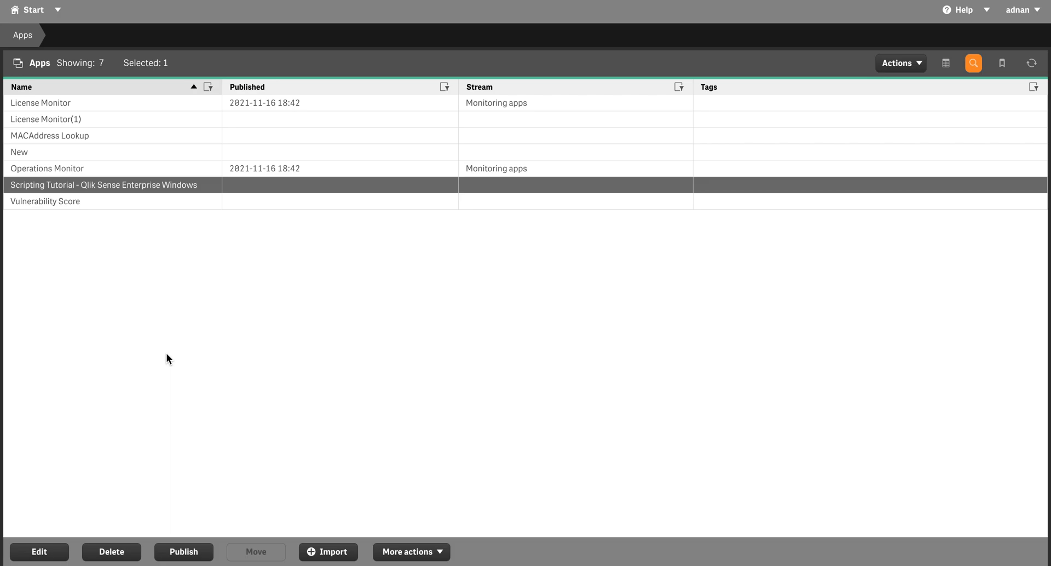
pyautogui.moveTo(184, 552)
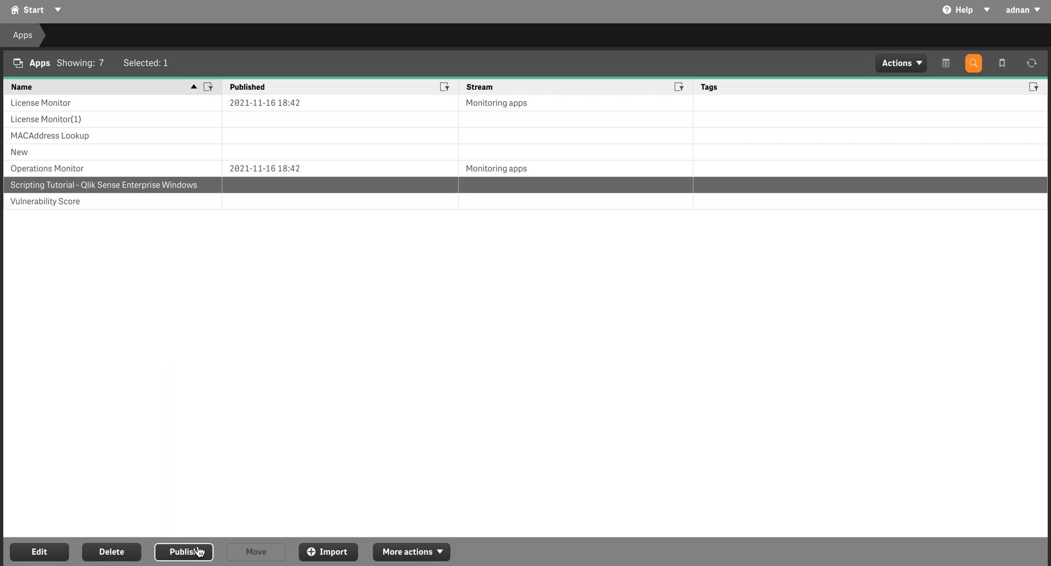
pyautogui.click(184, 552)
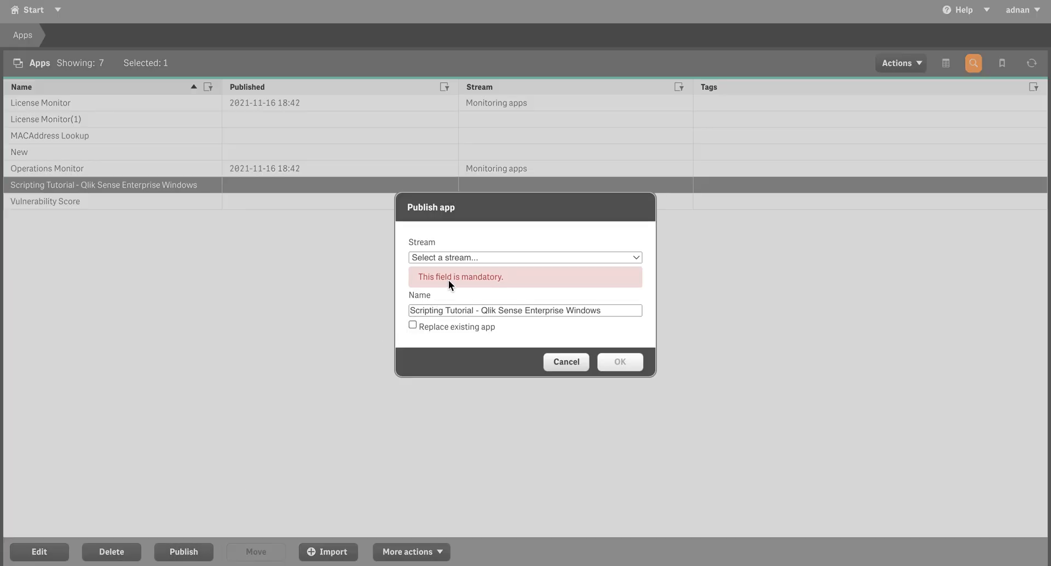
pyautogui.click(525, 258)
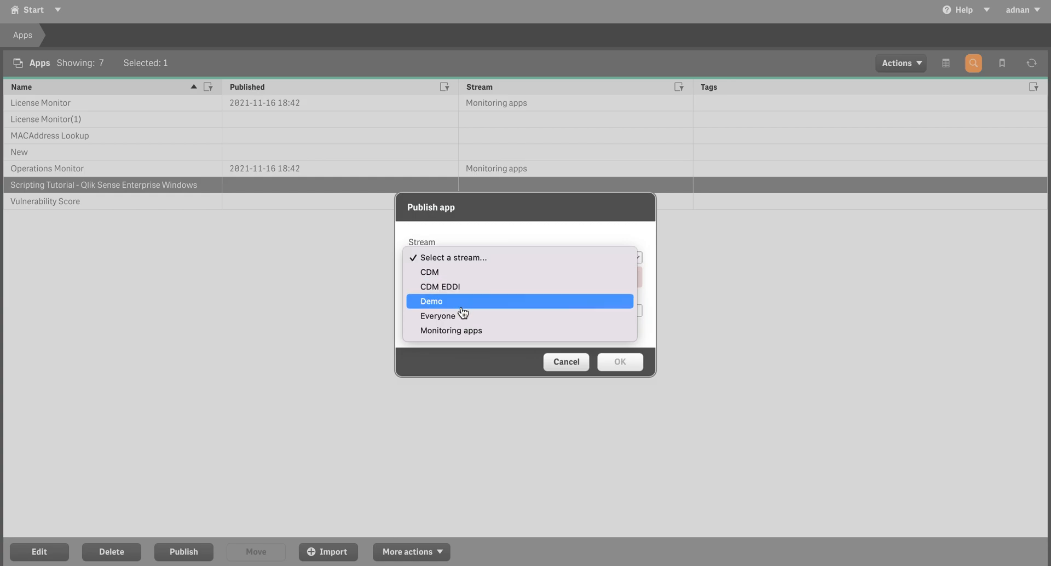
pyautogui.click(431, 300)
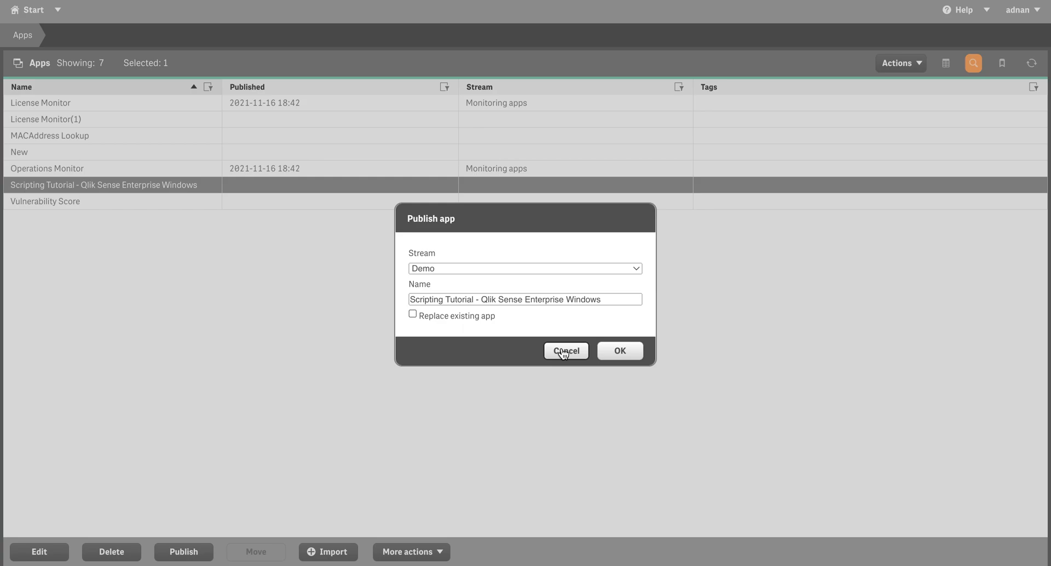
pyautogui.click(565, 351)
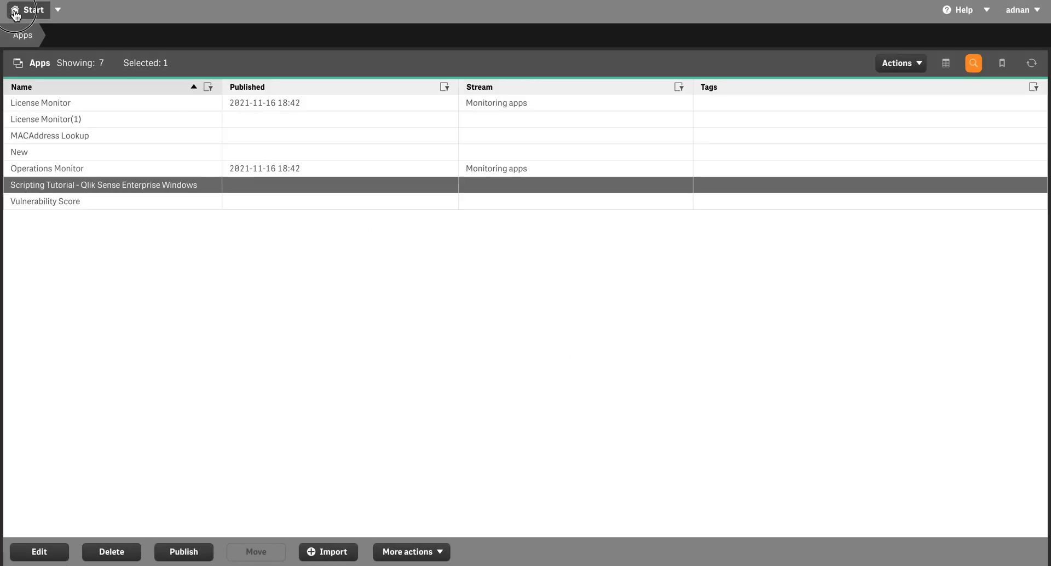
# View the full Users list from Start, then return and bring up the Streams list
pyautogui.click(32, 10)
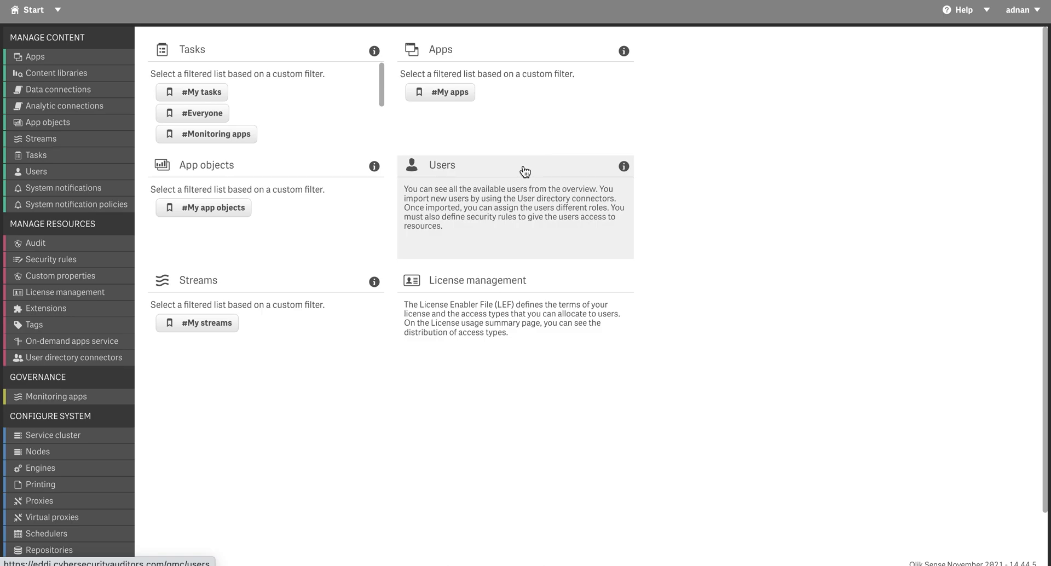
pyautogui.click(524, 167)
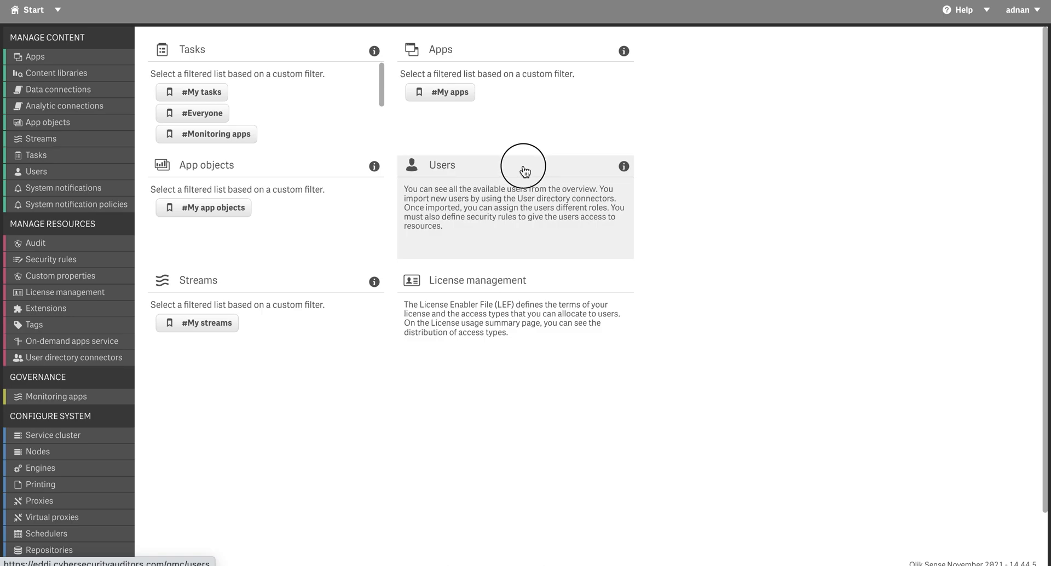
pyautogui.click(441, 166)
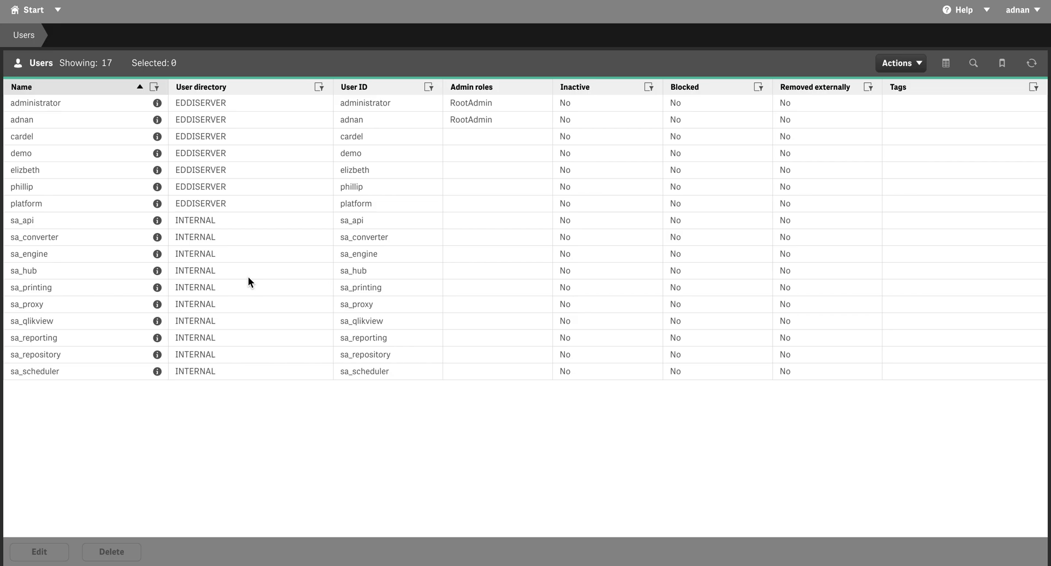
pyautogui.moveTo(26, 10)
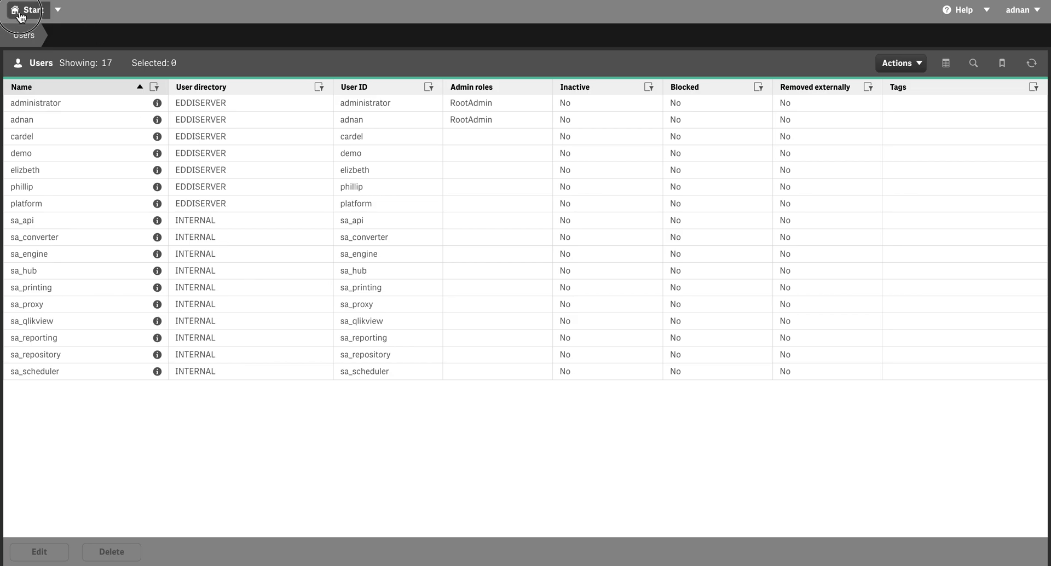
pyautogui.click(29, 10)
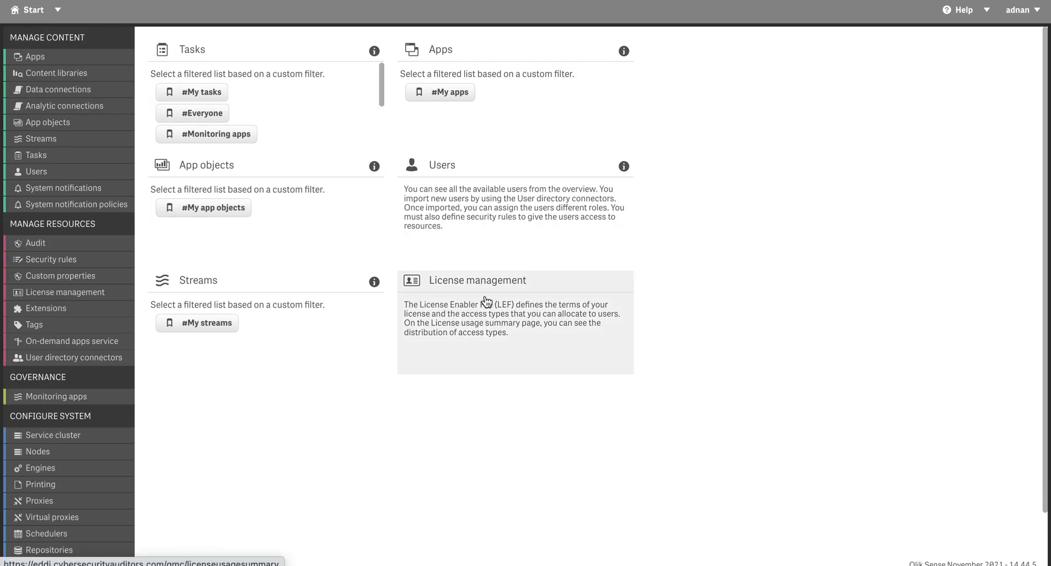
pyautogui.click(44, 139)
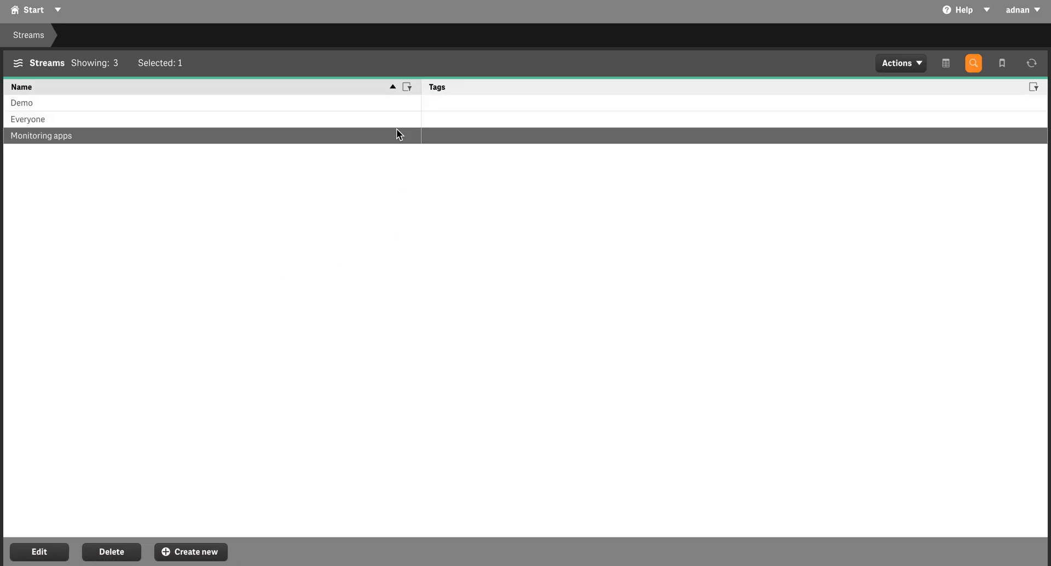
pyautogui.moveTo(187, 428)
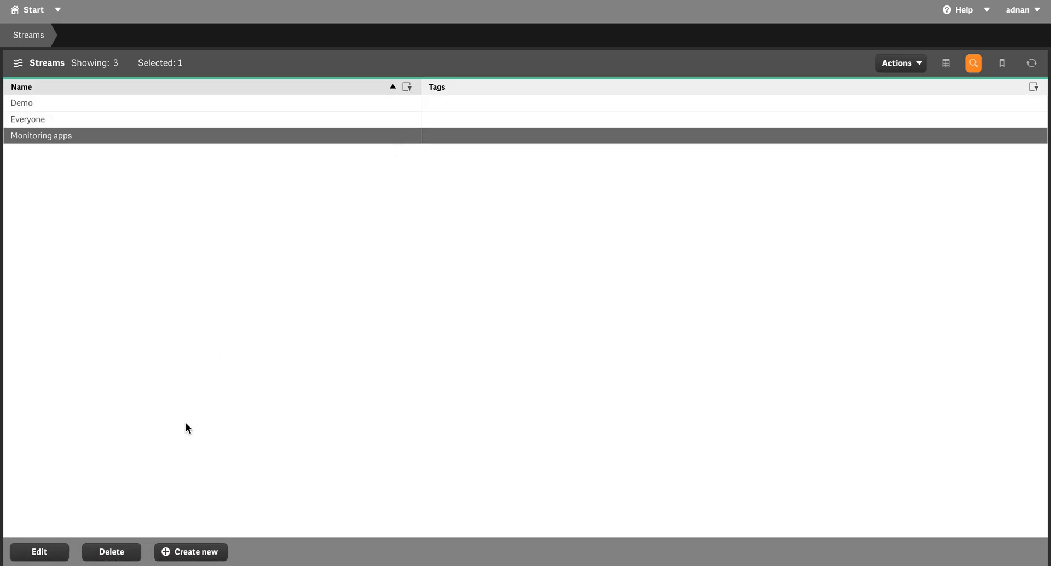
pyautogui.moveTo(191, 552)
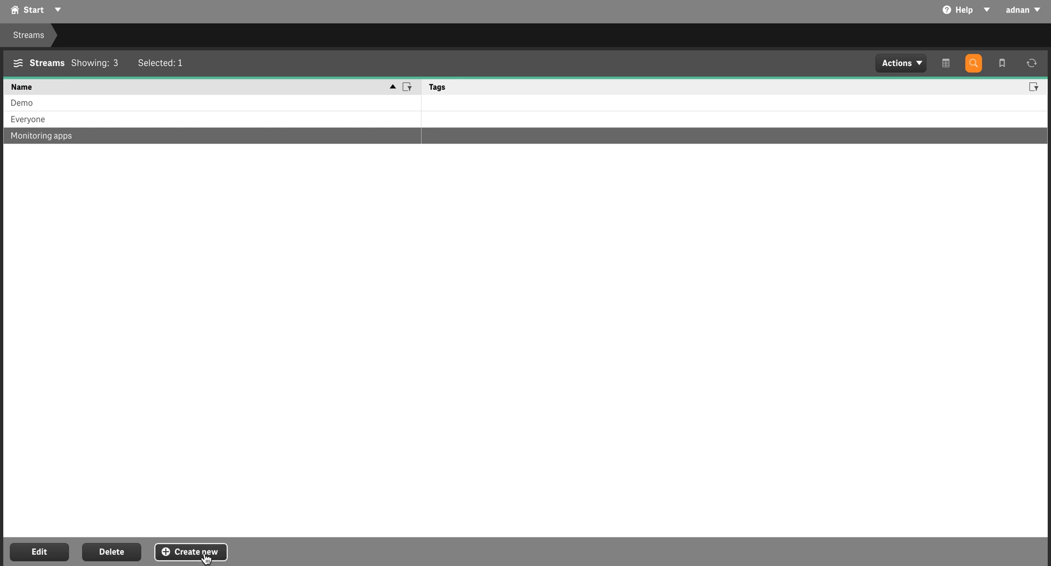
# Name the new stream 'test' and apply it so its security rule dialog appears
pyautogui.click(191, 552)
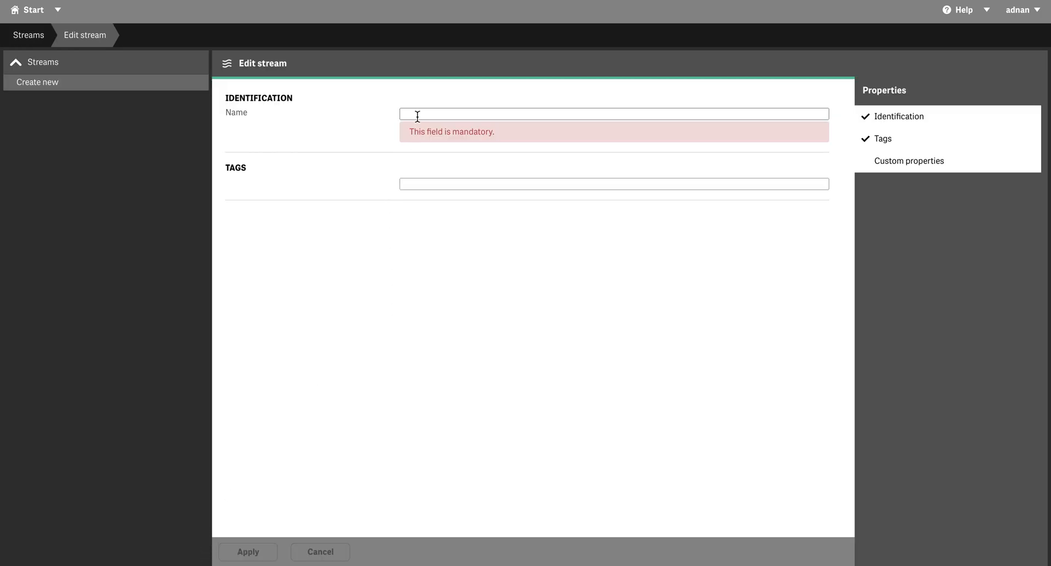
pyautogui.write('test')
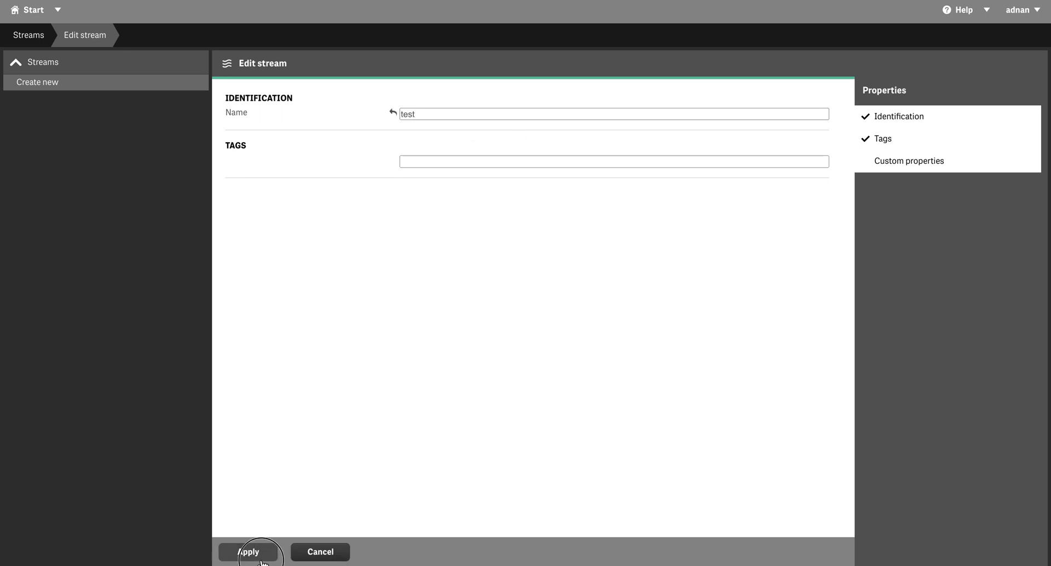
pyautogui.click(248, 552)
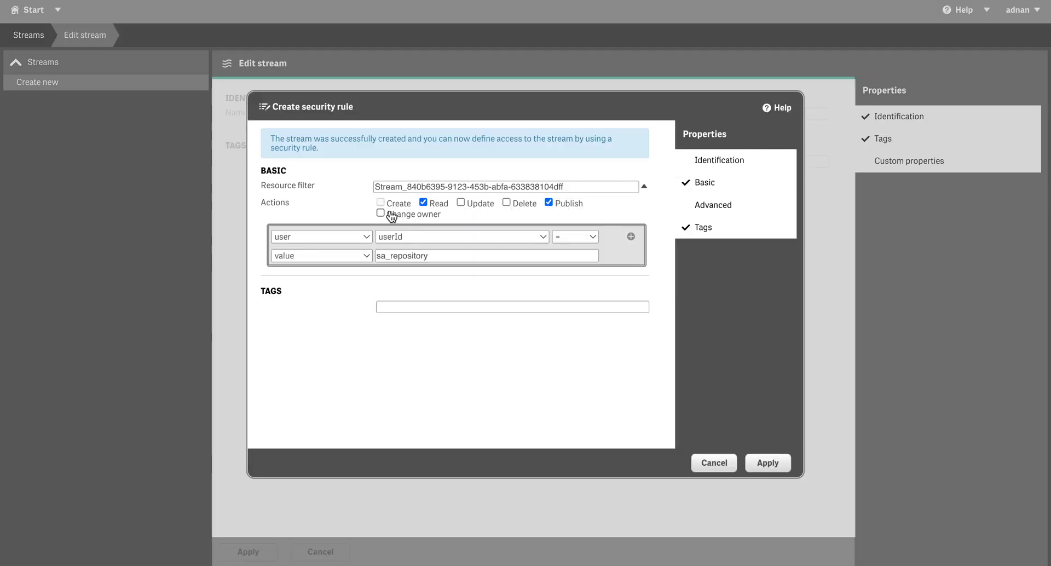
pyautogui.moveTo(455, 234)
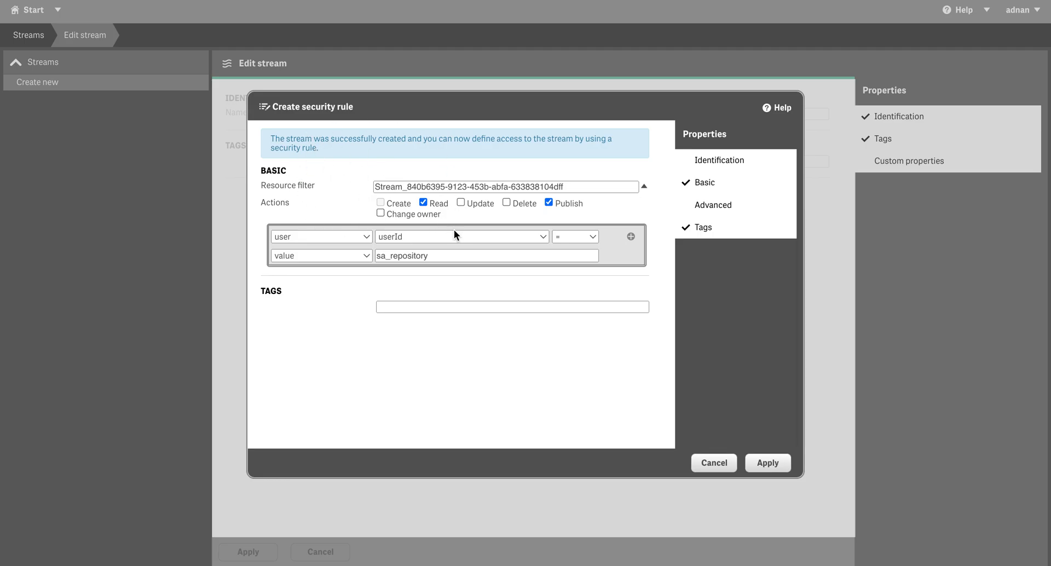
pyautogui.moveTo(402, 250)
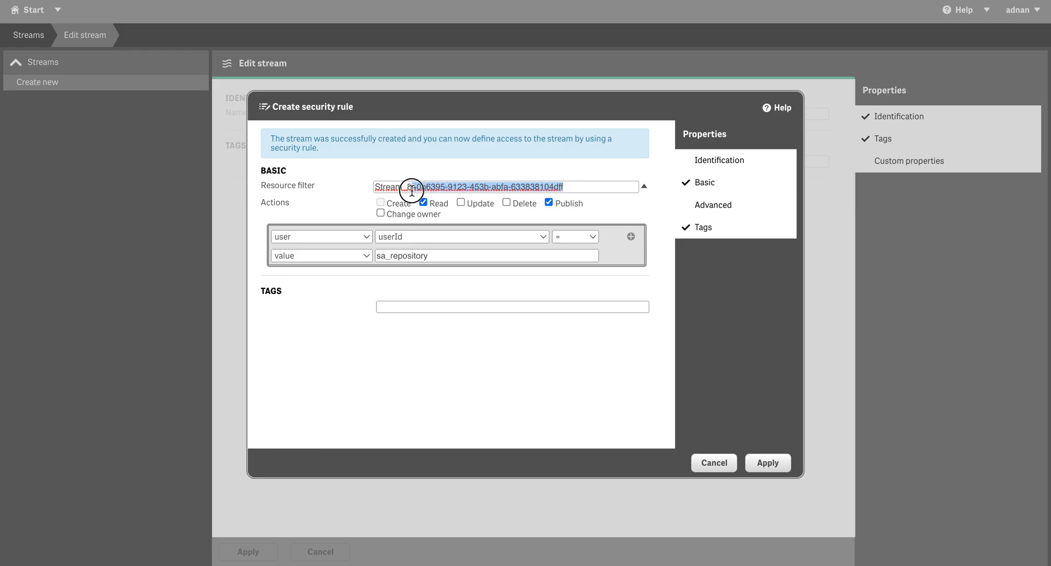
pyautogui.moveTo(416, 236)
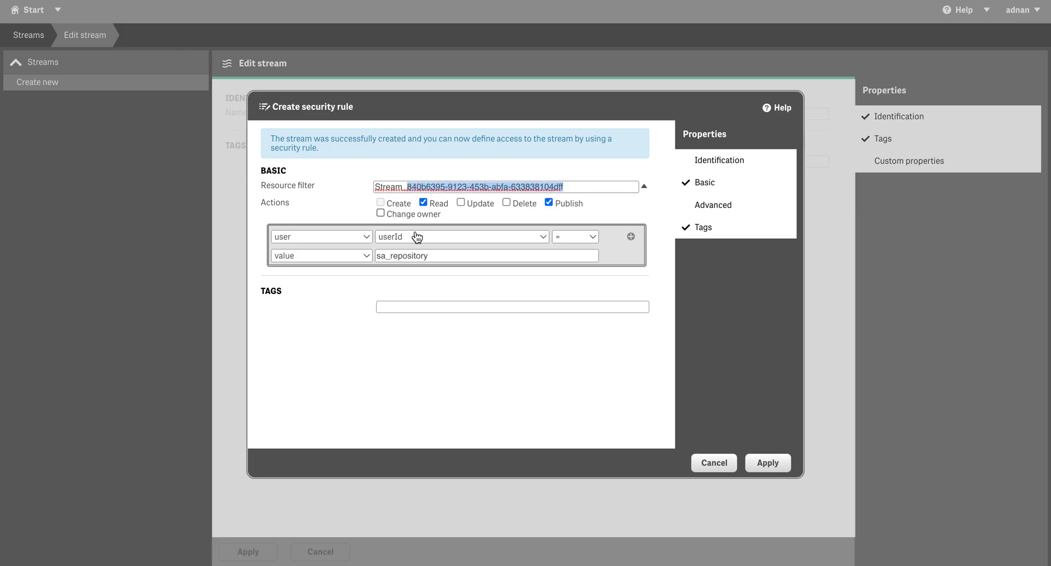
pyautogui.moveTo(460, 298)
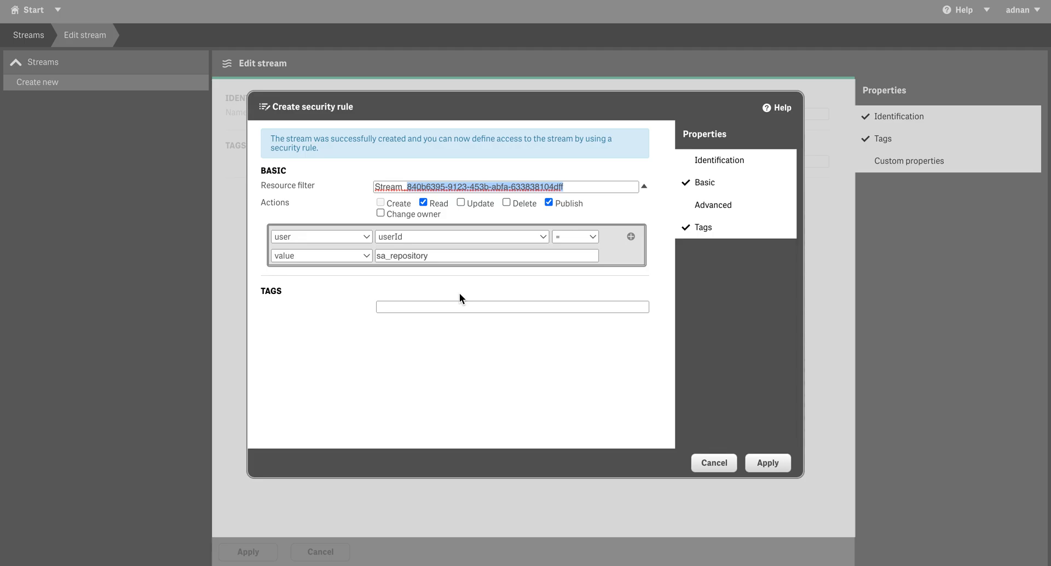
pyautogui.moveTo(453, 270)
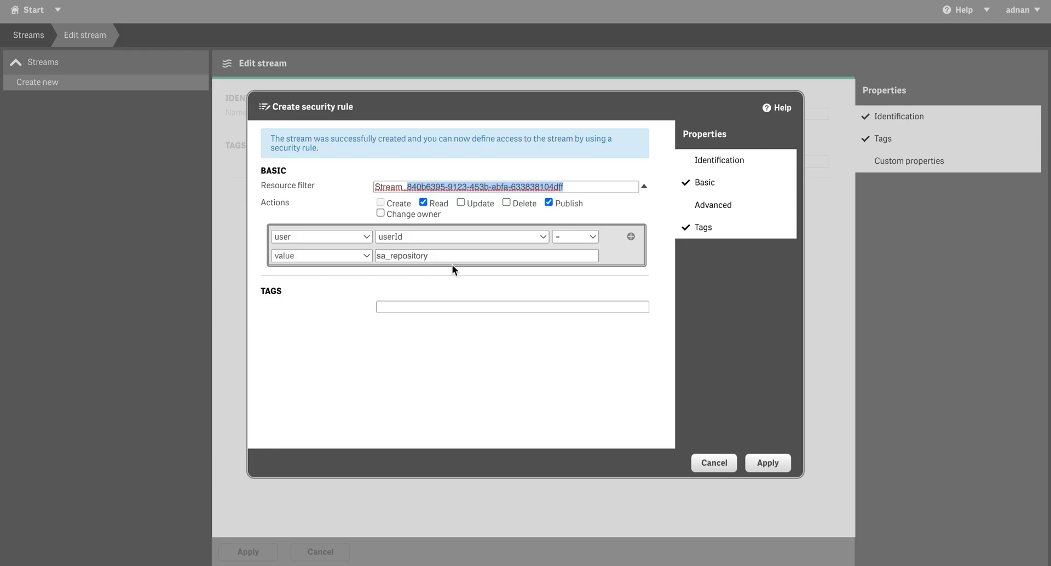
pyautogui.moveTo(769, 463)
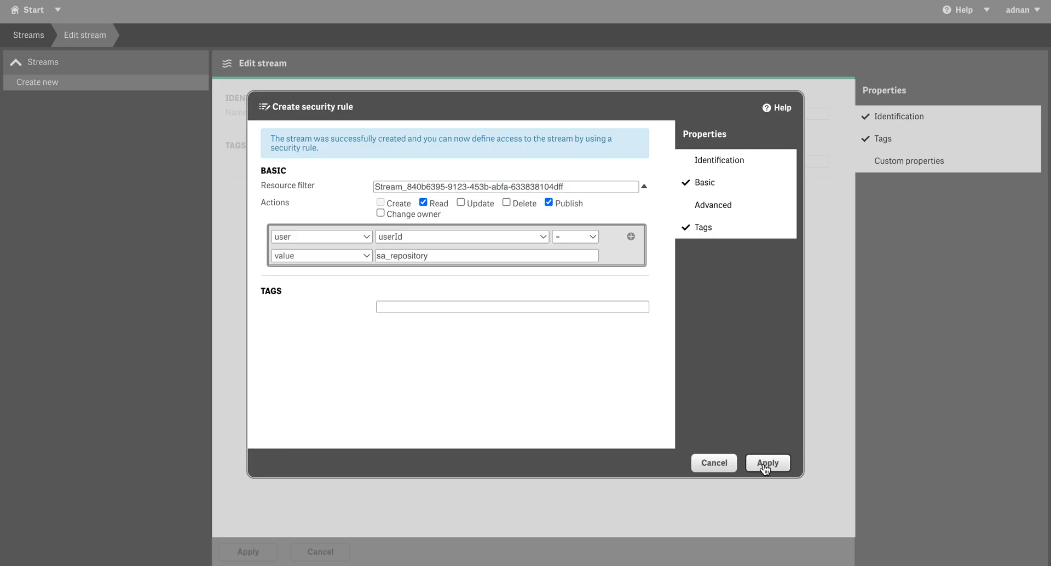
# Apply the test stream's security rule with Read and Publish allowed
pyautogui.click(768, 463)
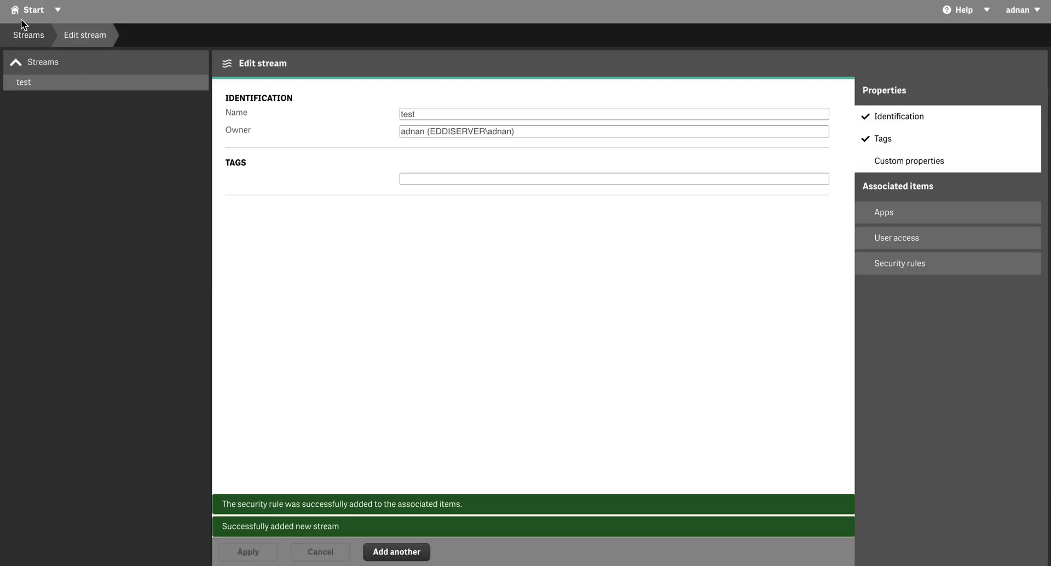
# Return to the Start overview and enter License management
pyautogui.click(31, 10)
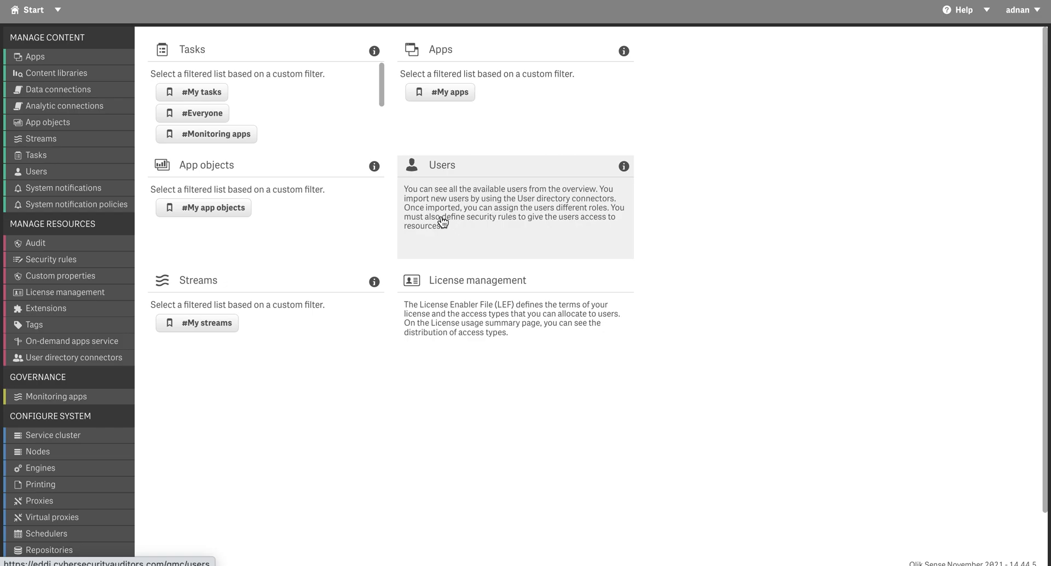
pyautogui.moveTo(495, 143)
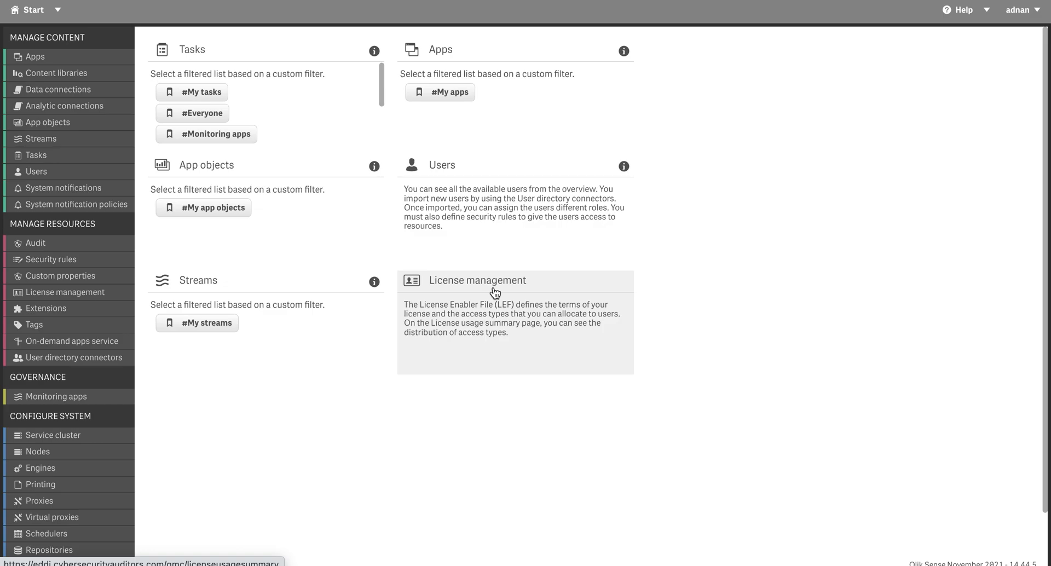
pyautogui.click(476, 280)
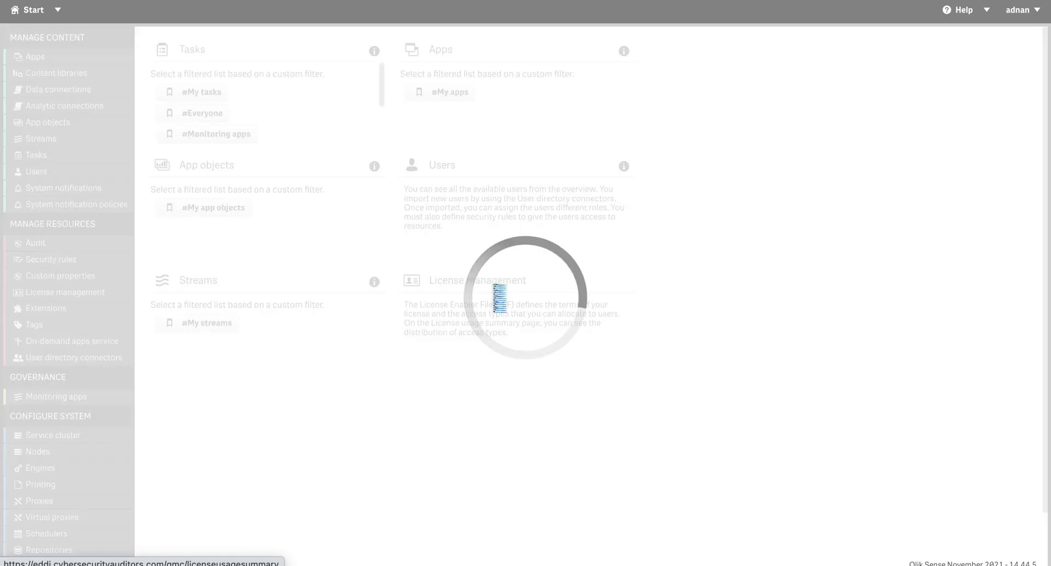
pyautogui.click(479, 279)
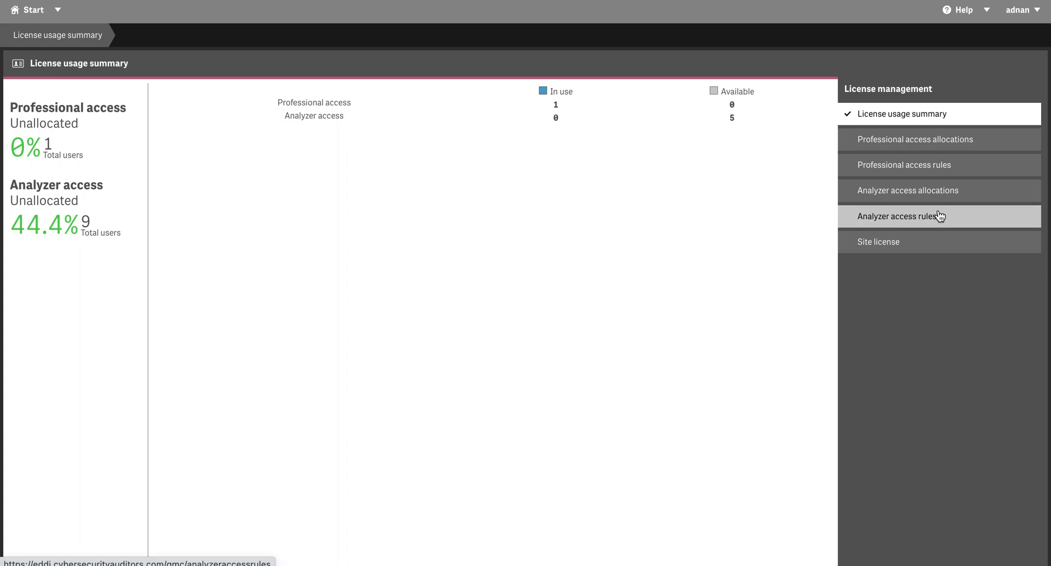
pyautogui.click(909, 190)
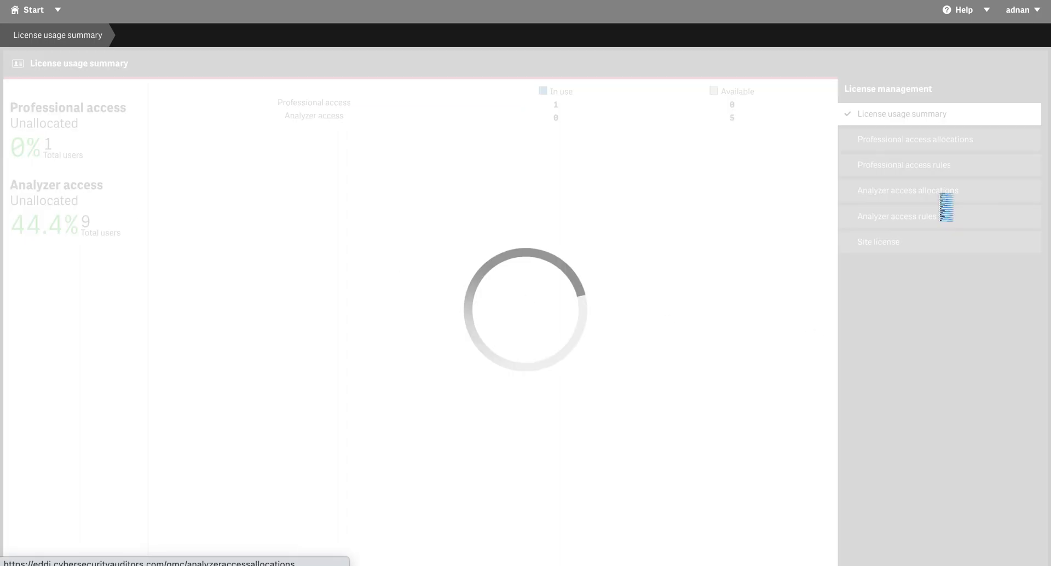
pyautogui.click(908, 189)
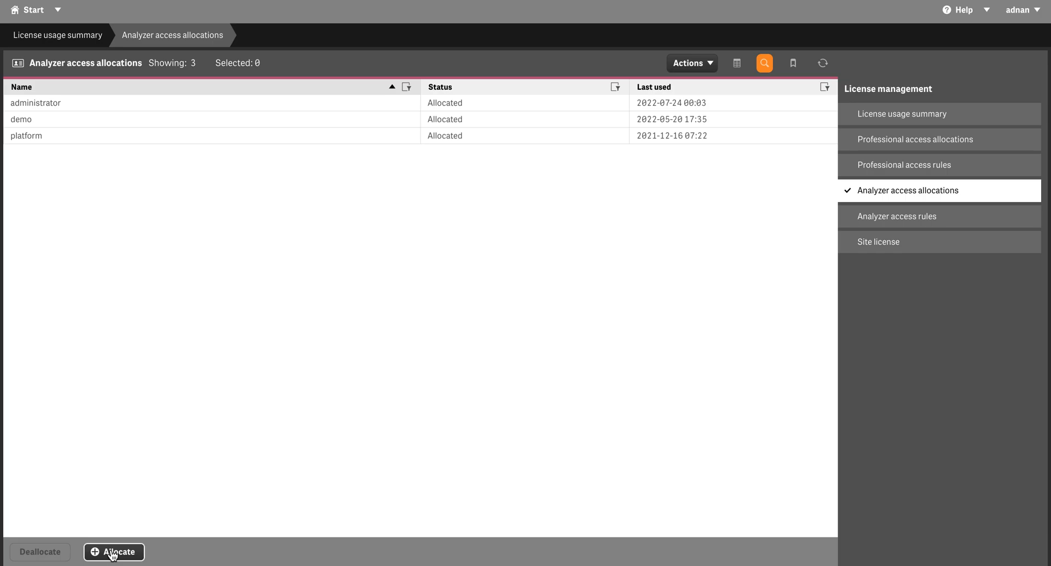
pyautogui.click(113, 552)
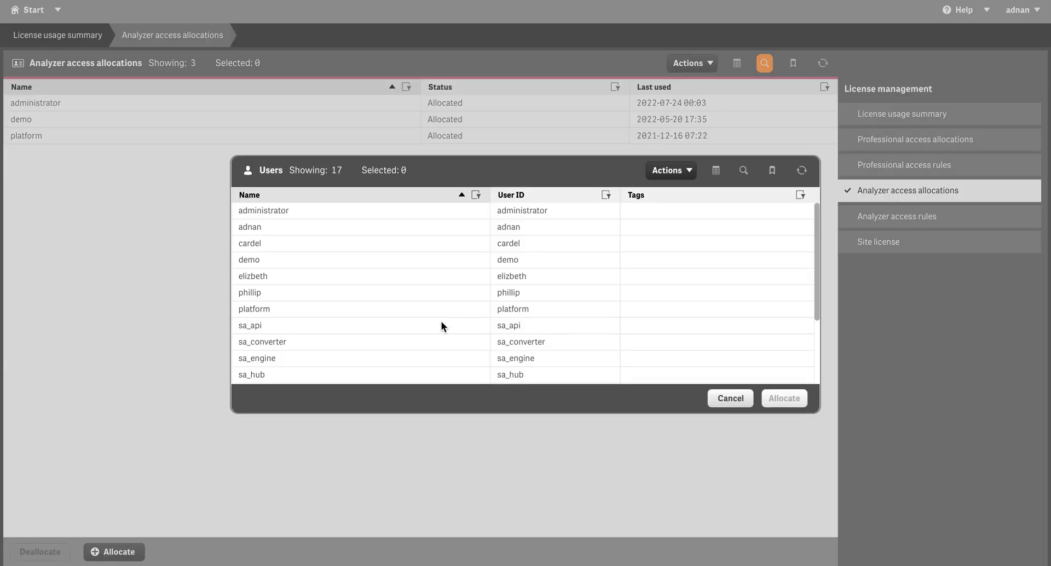
pyautogui.scroll(-3)
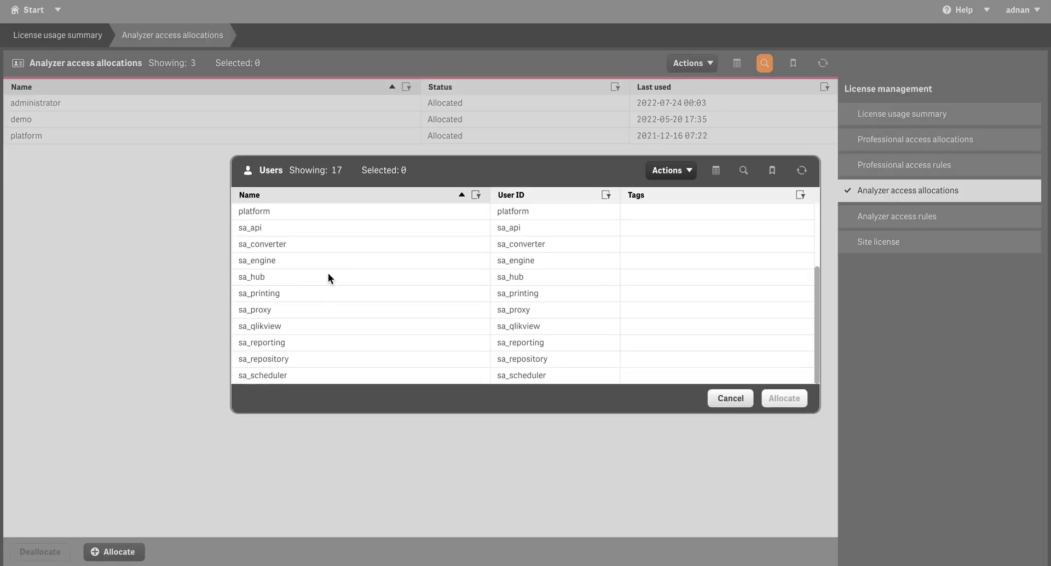
pyautogui.moveTo(275, 275)
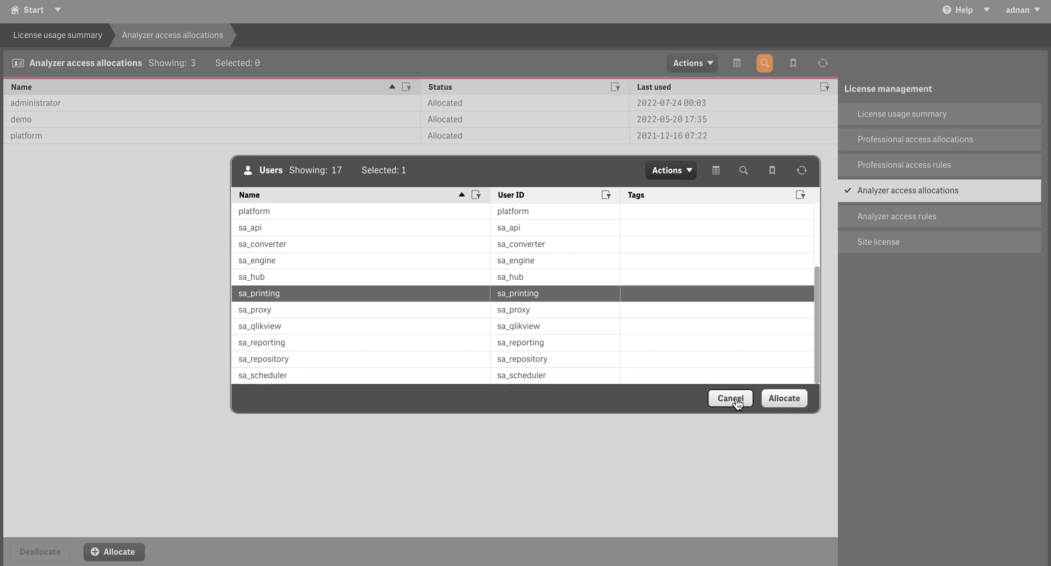
pyautogui.click(731, 398)
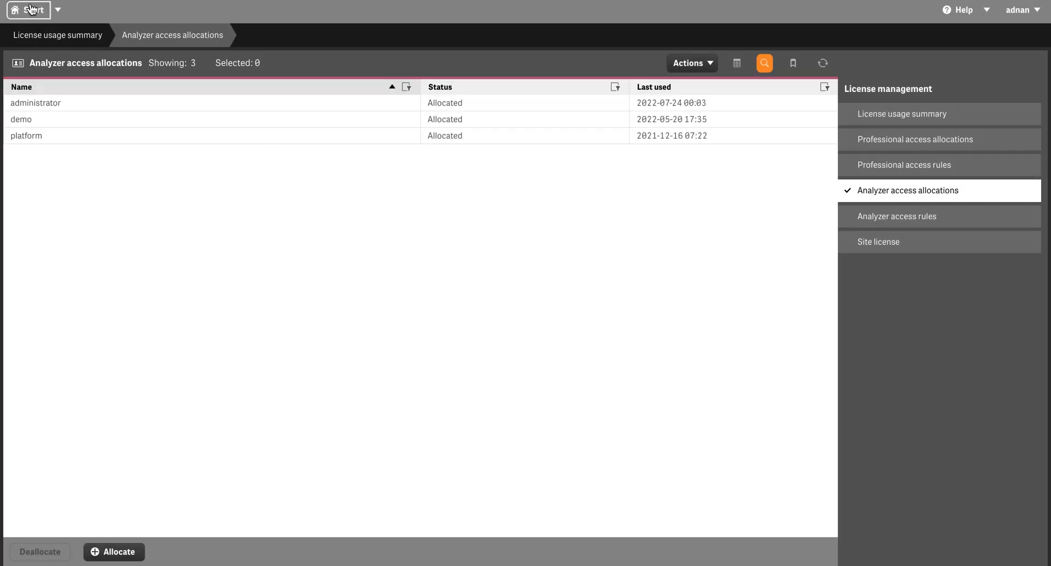
pyautogui.click(29, 10)
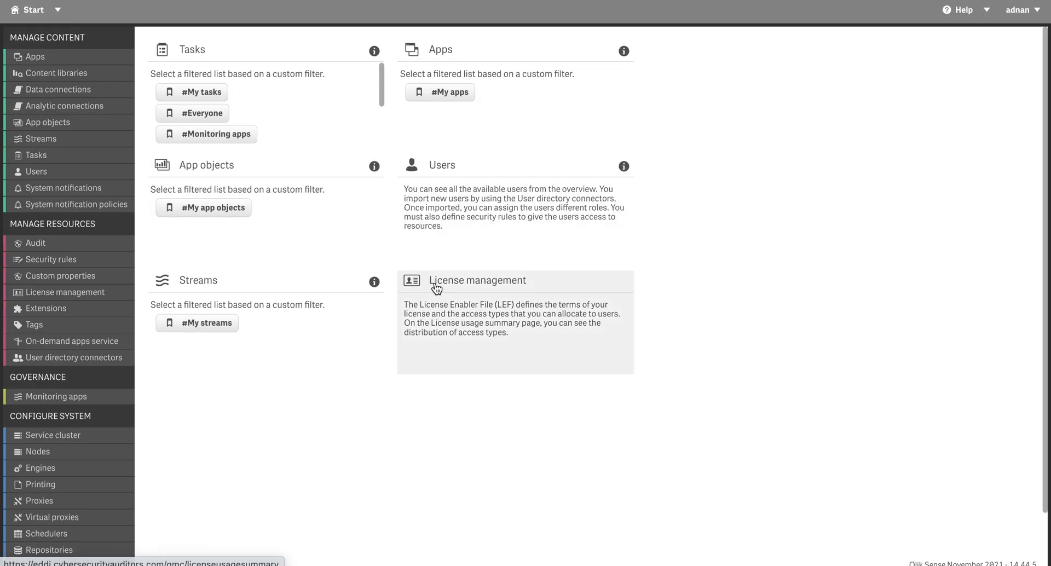
pyautogui.moveTo(578, 425)
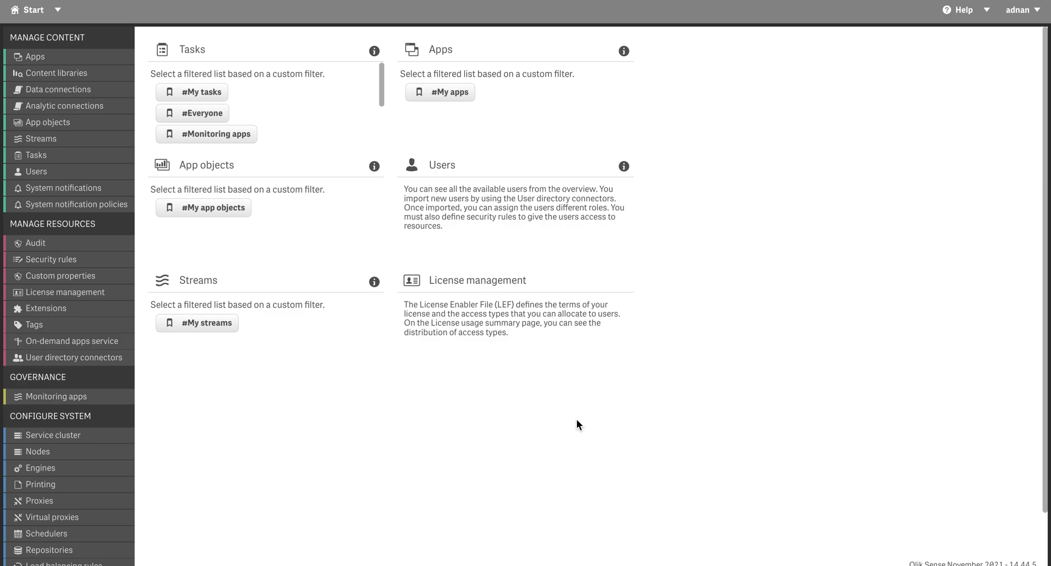
pyautogui.moveTo(951, 551)
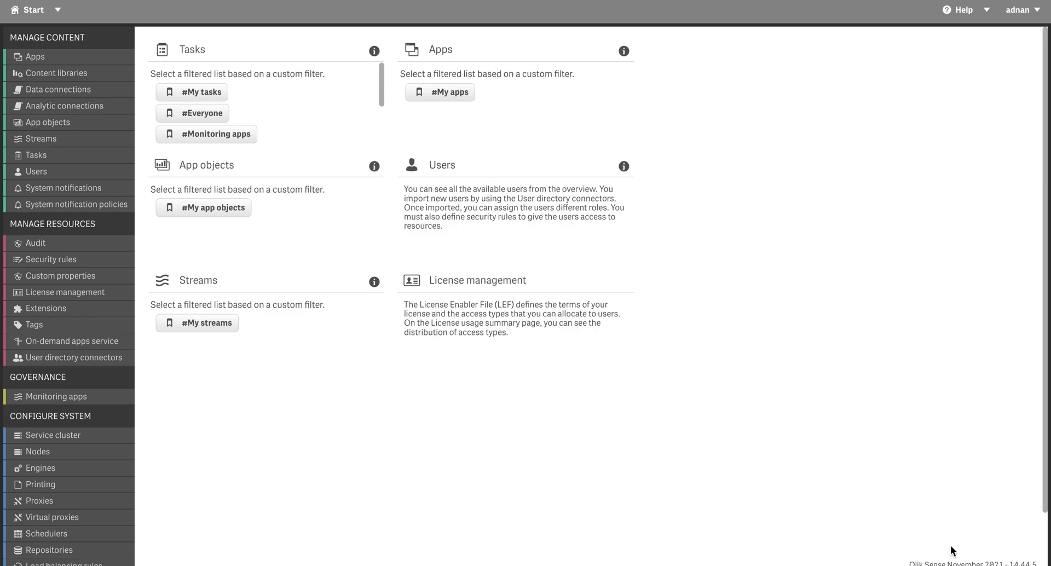